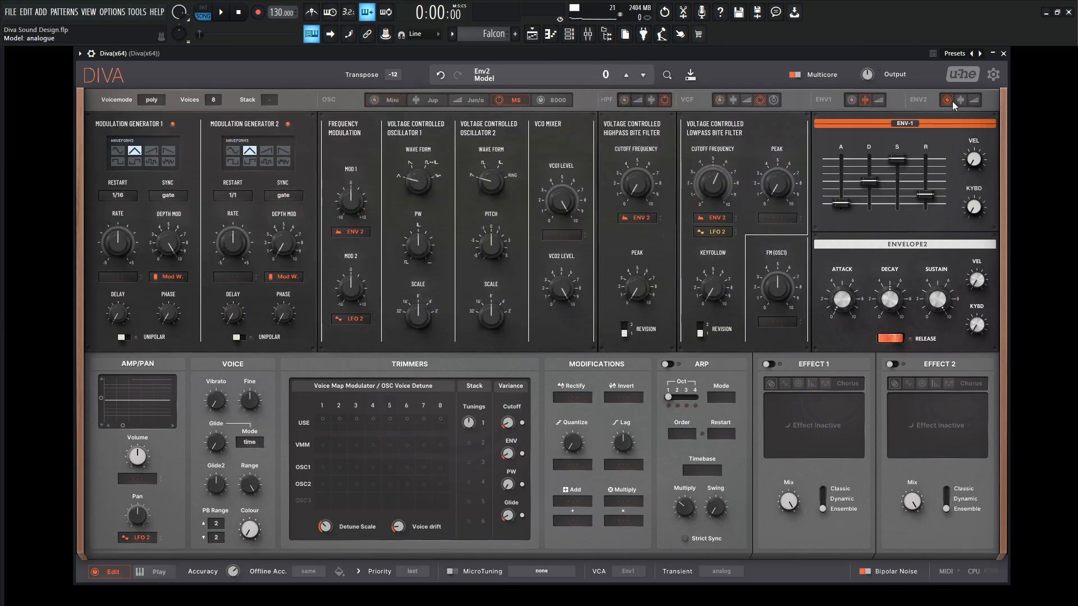
# - Switch envelope 2 to ADSR and set the lowpass cutoff near 65 with peak raised to 63
pyautogui.click(947, 99)
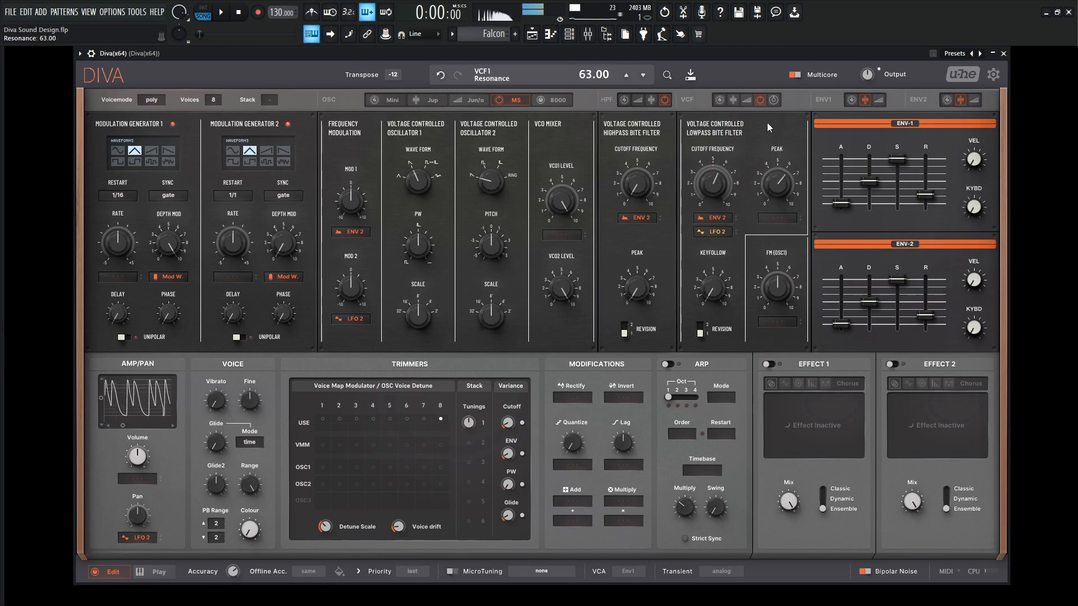
pyautogui.moveTo(711, 181); pyautogui.dragTo(711, 158)
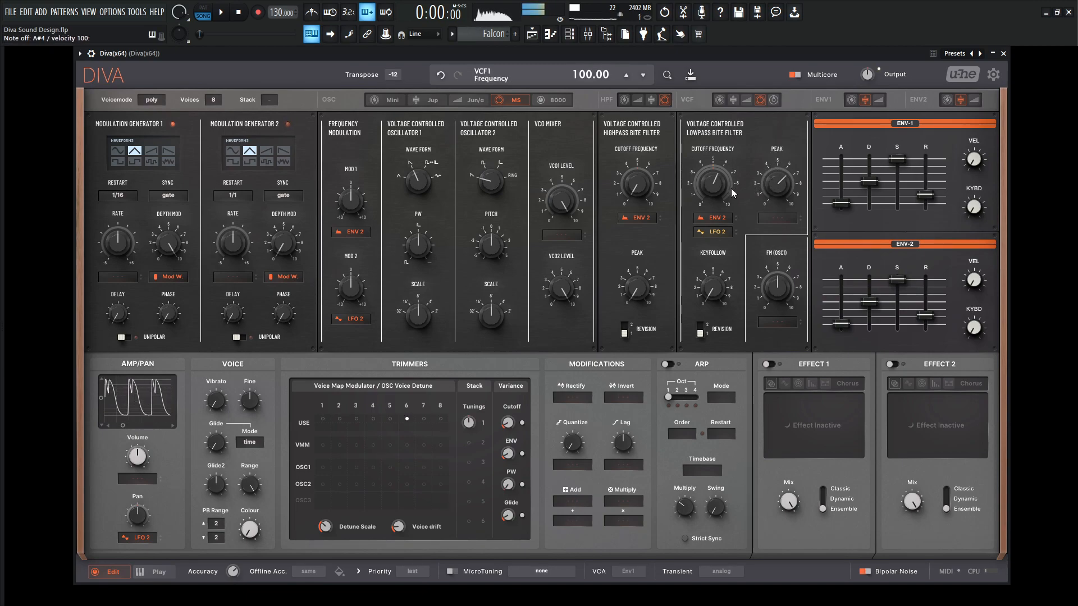
pyautogui.moveTo(712, 182); pyautogui.dragTo(712, 207)
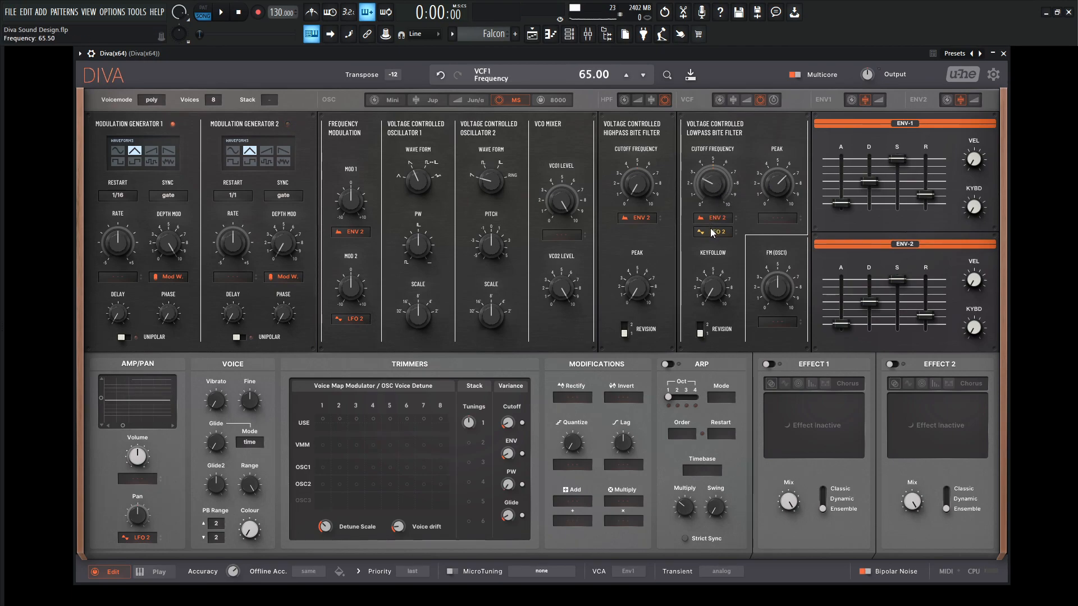
pyautogui.moveTo(712, 182); pyautogui.dragTo(720, 178)
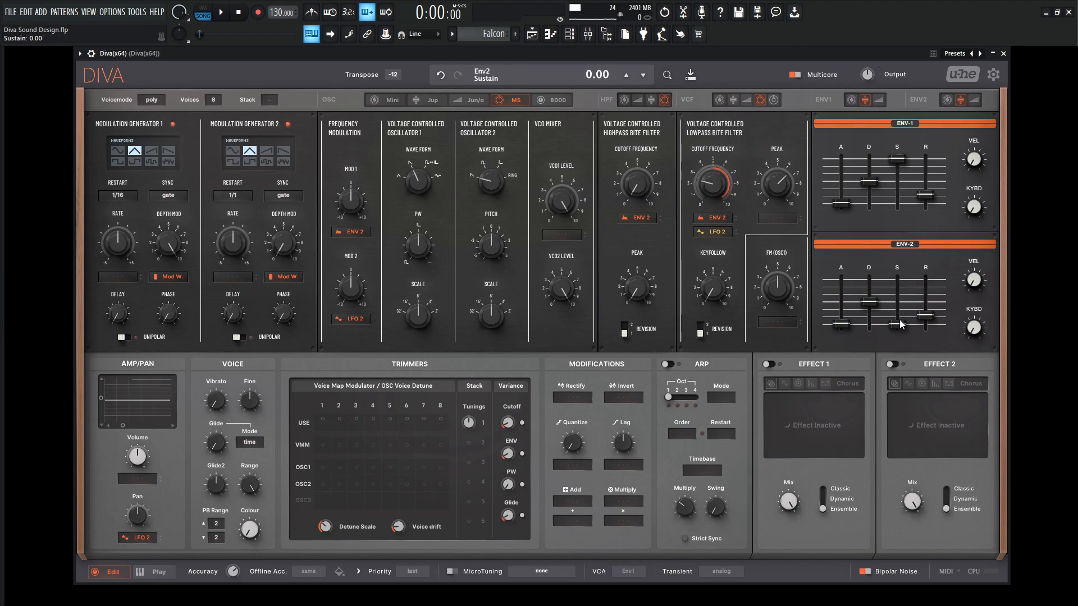
# - Bring the second envelope's sustain down to 12
pyautogui.moveTo(868, 310); pyautogui.dragTo(868, 299)
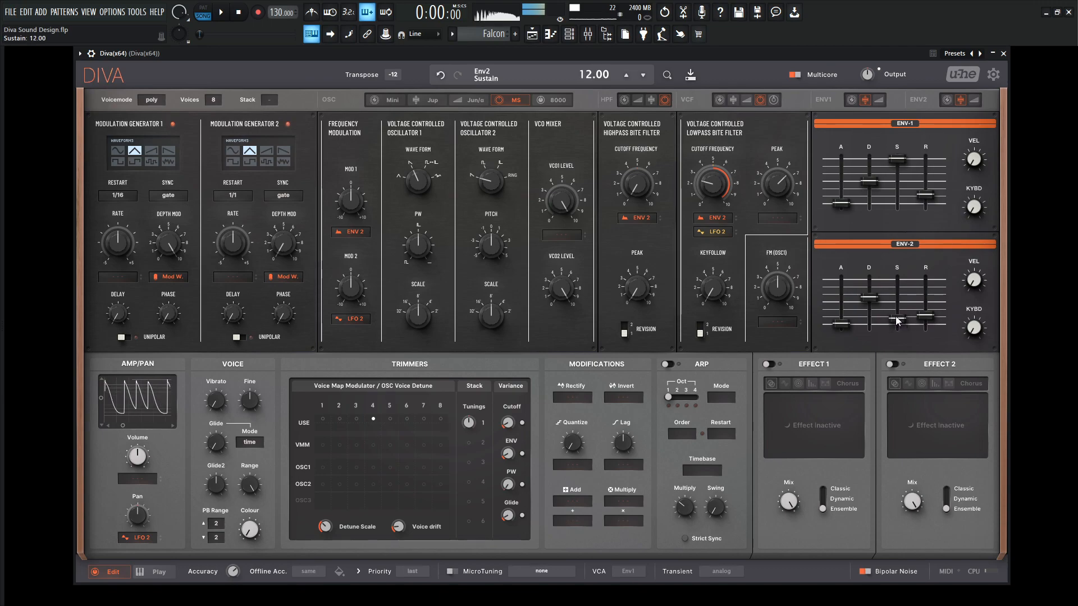
pyautogui.moveTo(897, 322); pyautogui.dragTo(896, 298)
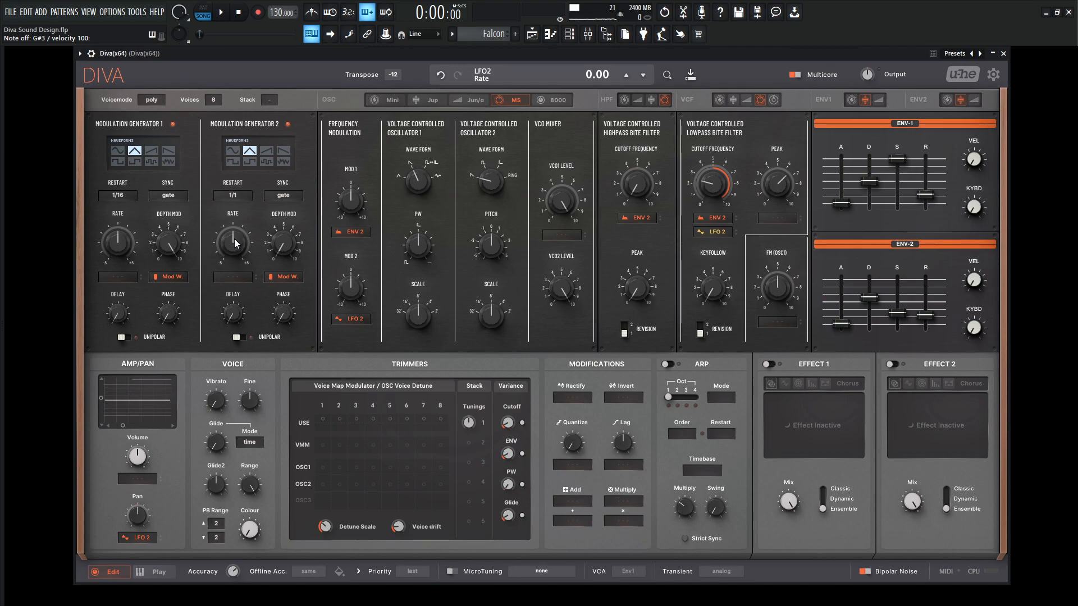
# - Set the second modulation generator to run in sync mode
pyautogui.click(283, 196)
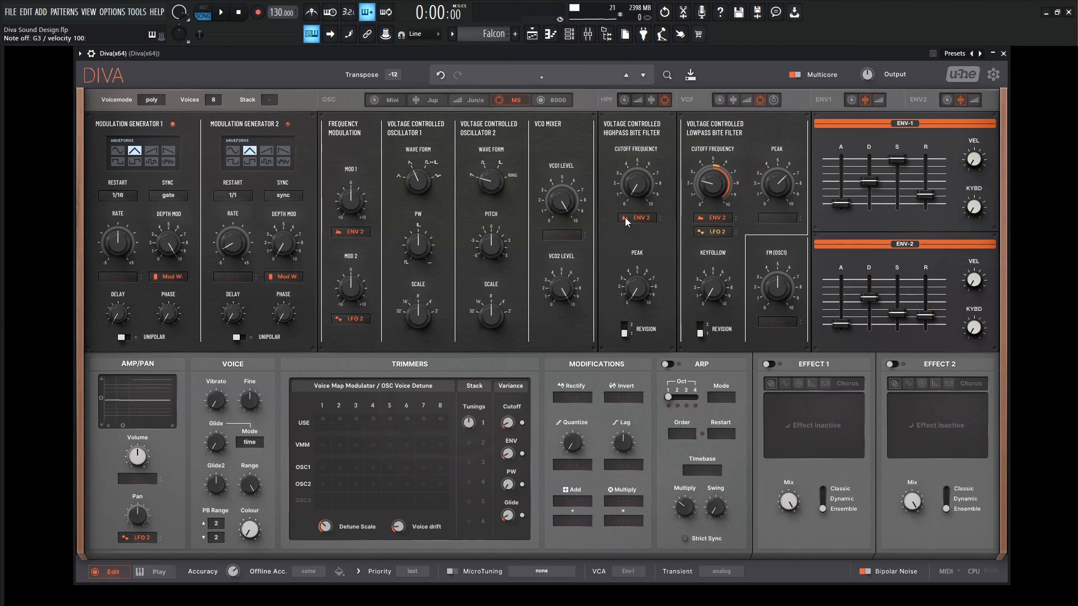
# - Enable the chorus in effect slot 1 with rate 41 and switch the arpeggiator on
pyautogui.click(767, 364)
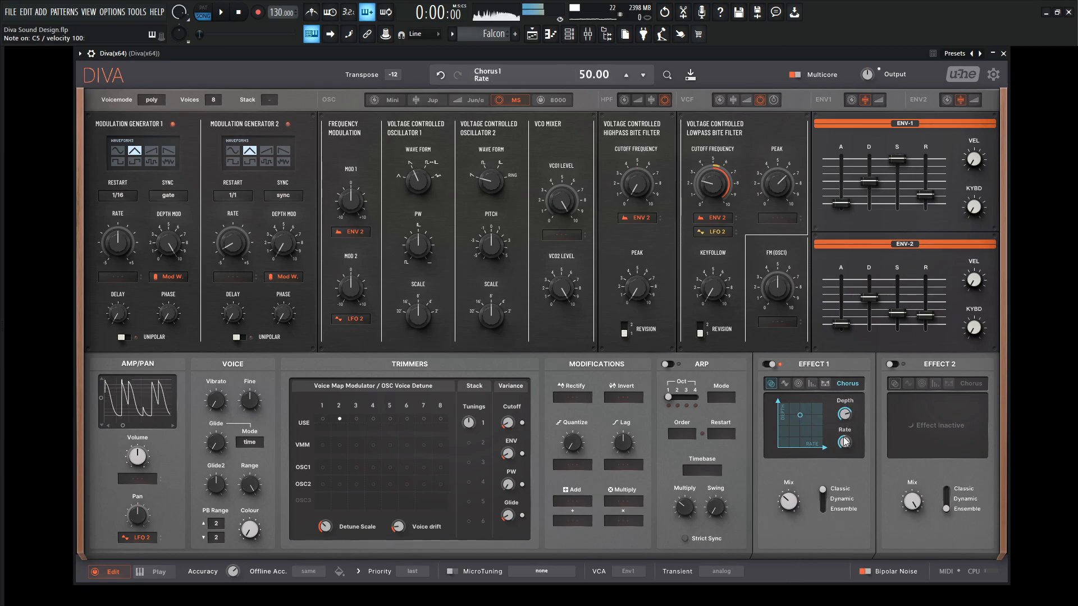
pyautogui.moveTo(845, 443); pyautogui.dragTo(844, 454)
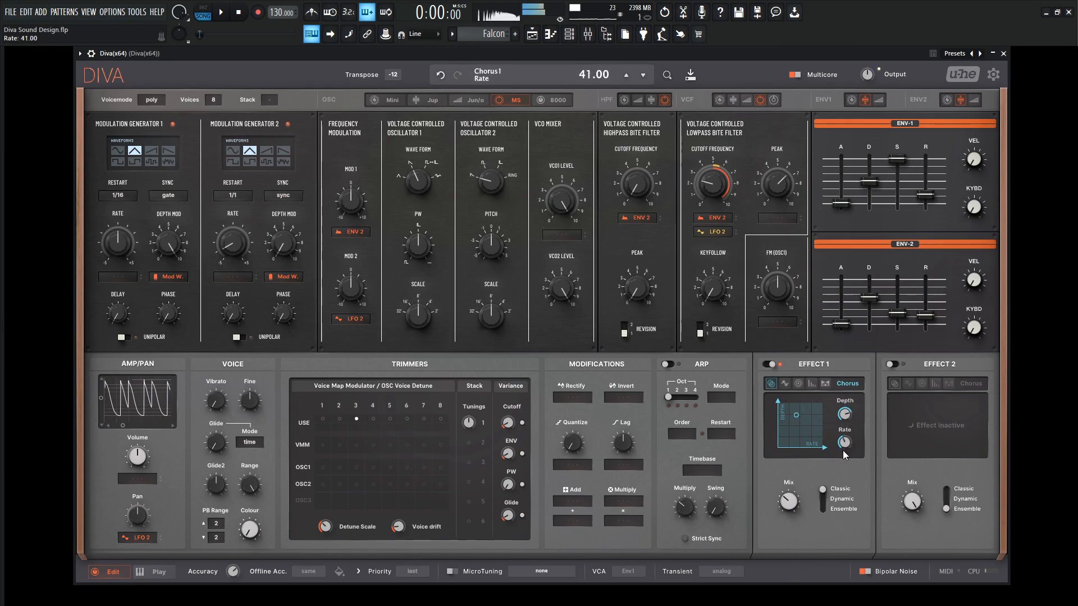
pyautogui.moveTo(843, 443); pyautogui.dragTo(843, 454)
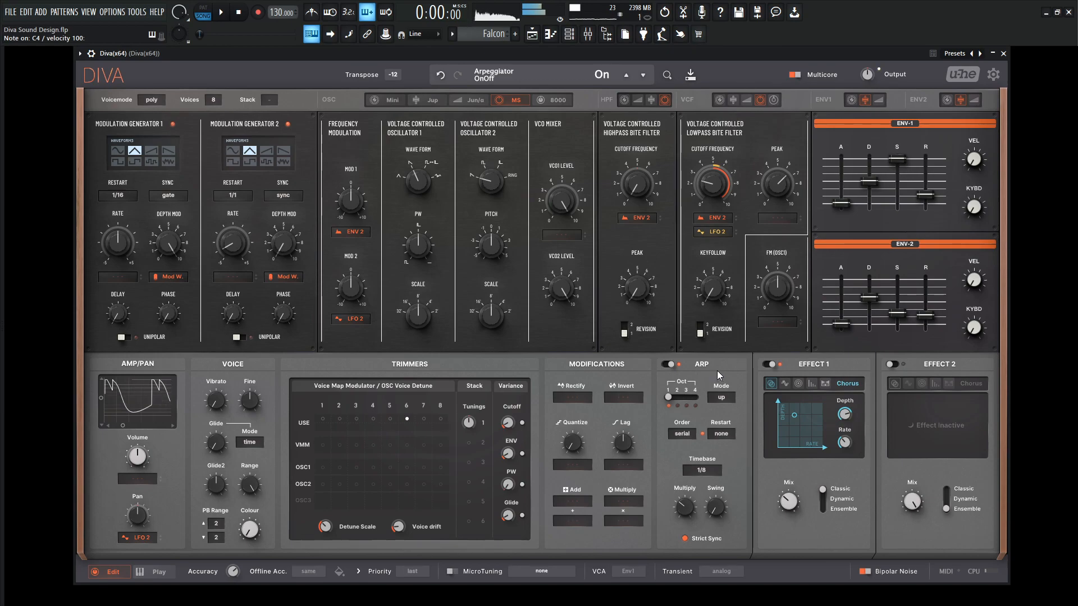
pyautogui.moveTo(787, 501); pyautogui.dragTo(794, 495)
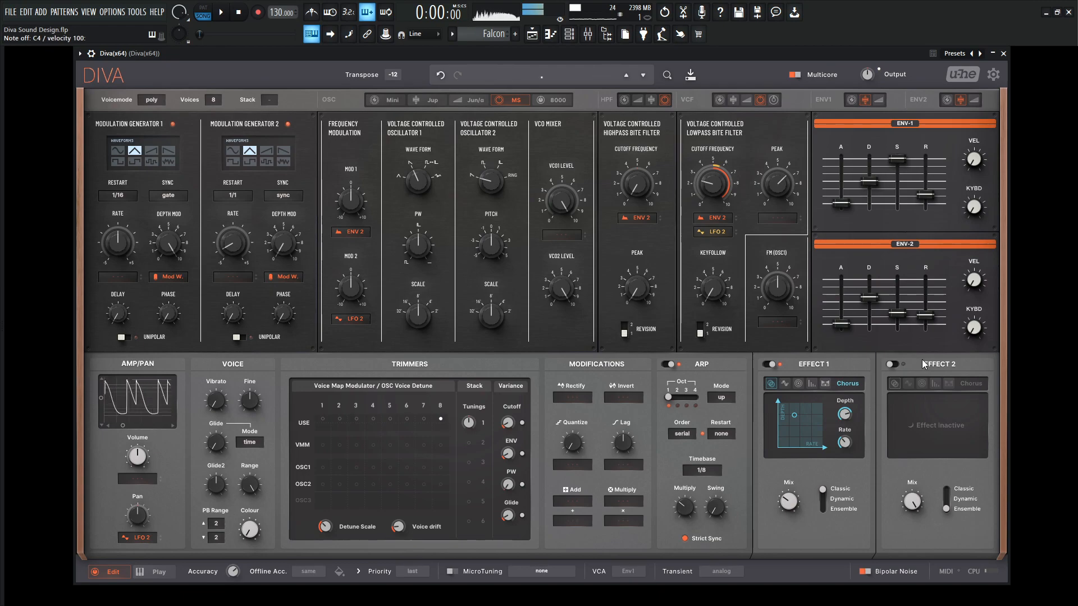
# - Enable the delay in effect slot 2 with its low-pass trimmed to 65
pyautogui.click(894, 363)
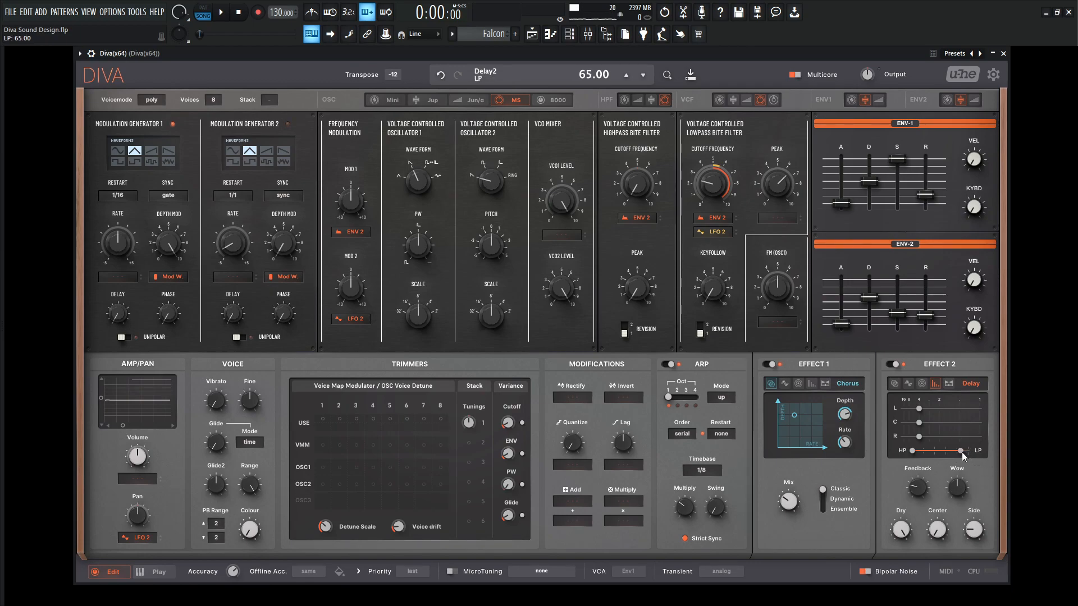
pyautogui.moveTo(959, 450); pyautogui.dragTo(945, 451)
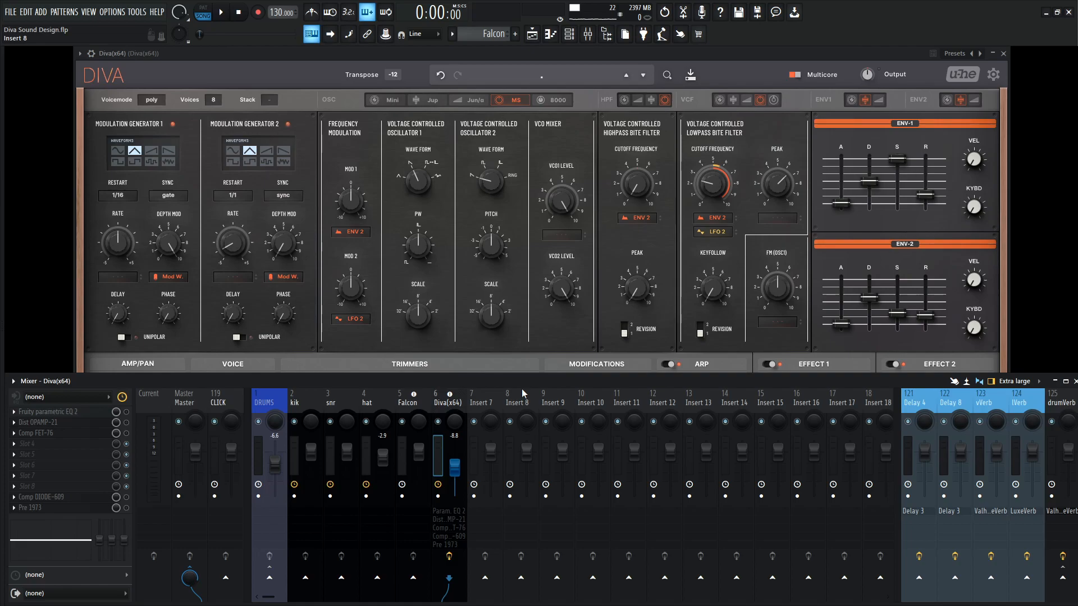
pyautogui.moveTo(440, 354)
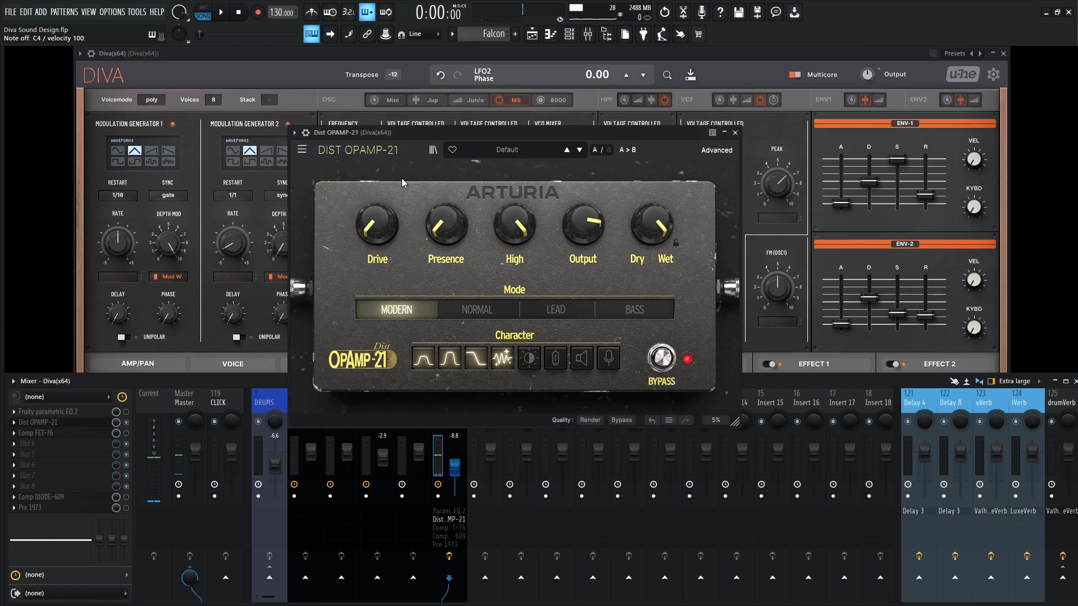
# - Lower the Dist OPAMP-21 drive and engage its bright treble boost
pyautogui.moveTo(377, 223); pyautogui.dragTo(377, 207)
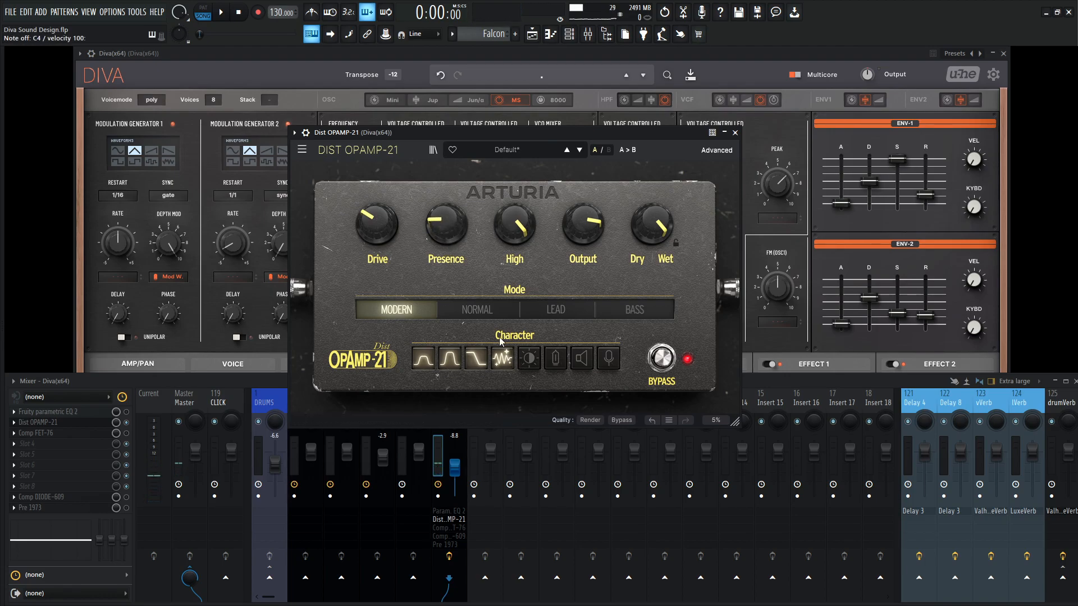
pyautogui.moveTo(452, 361)
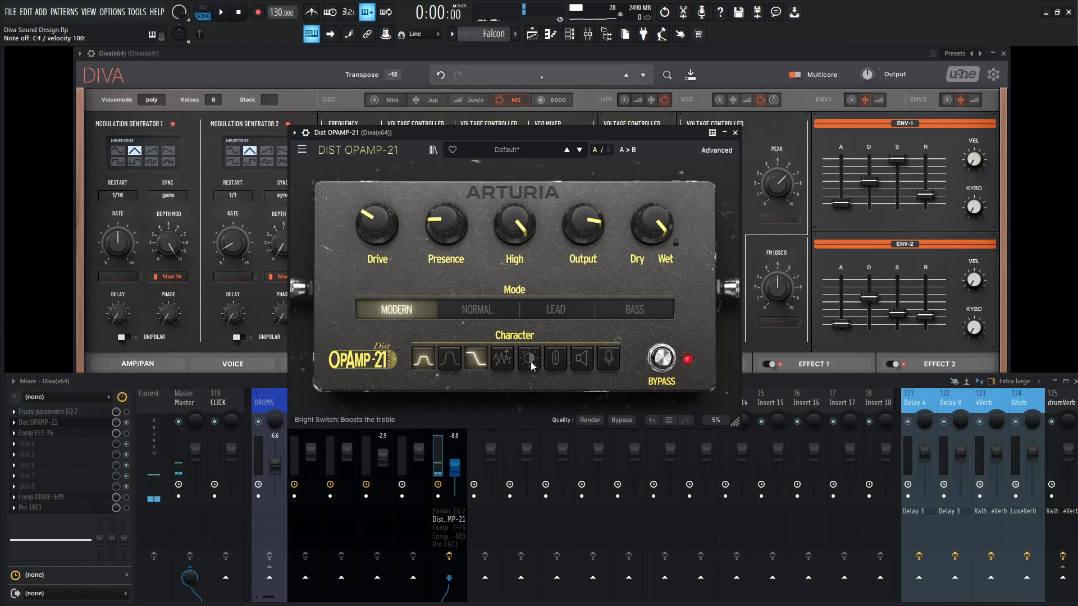
pyautogui.click(529, 358)
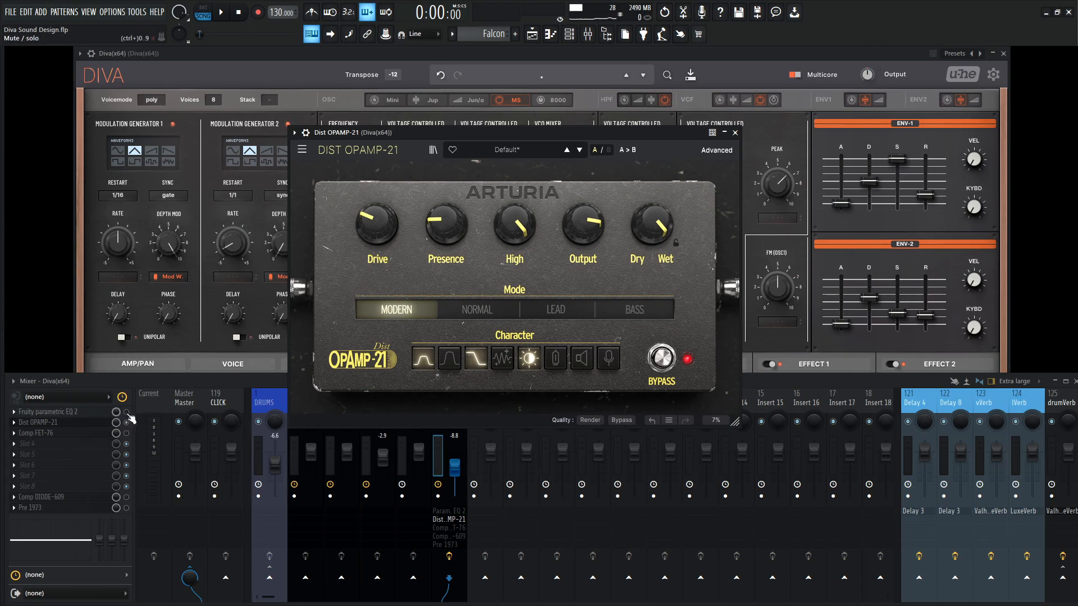
# - Lift the Parametric EQ 2 high-shelf band to about +3 dB near 5.5 kHz
pyautogui.click(49, 411)
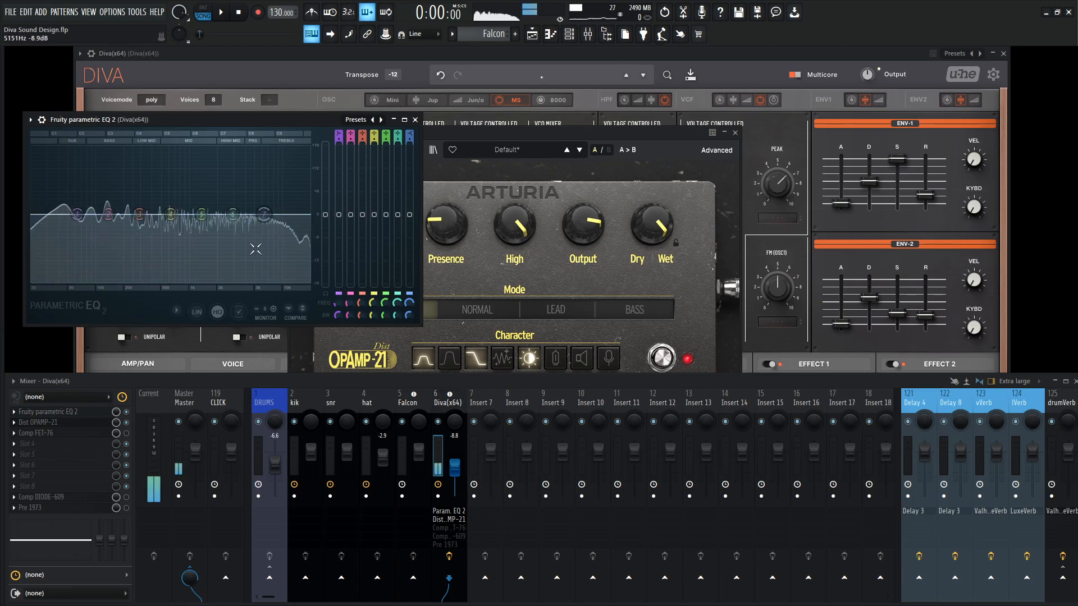
pyautogui.moveTo(262, 213); pyautogui.dragTo(234, 193)
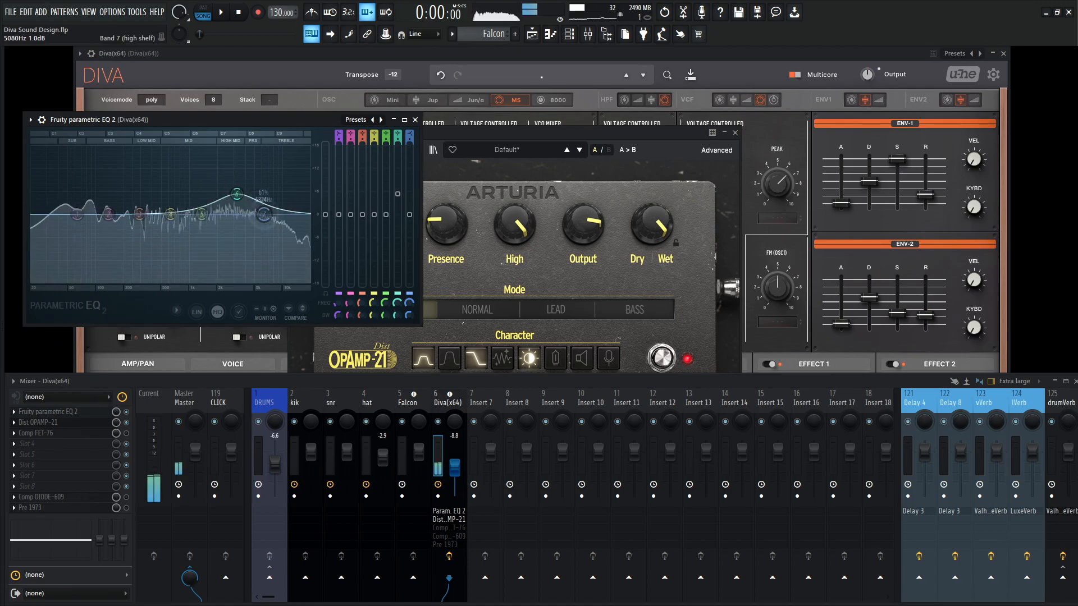
pyautogui.moveTo(234, 194); pyautogui.dragTo(263, 205)
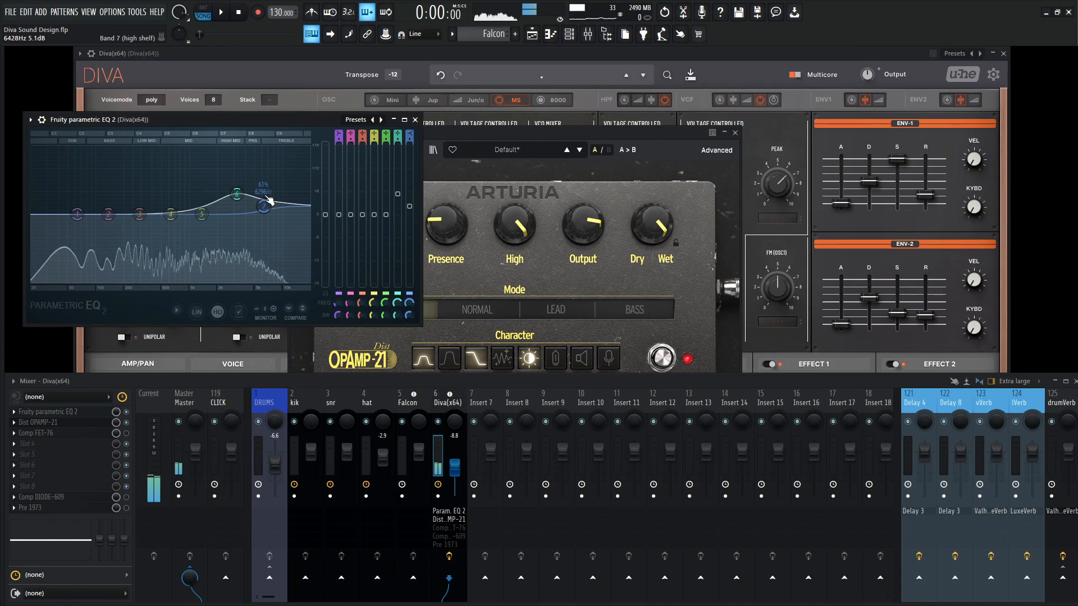
pyautogui.moveTo(235, 192); pyautogui.dragTo(262, 204)
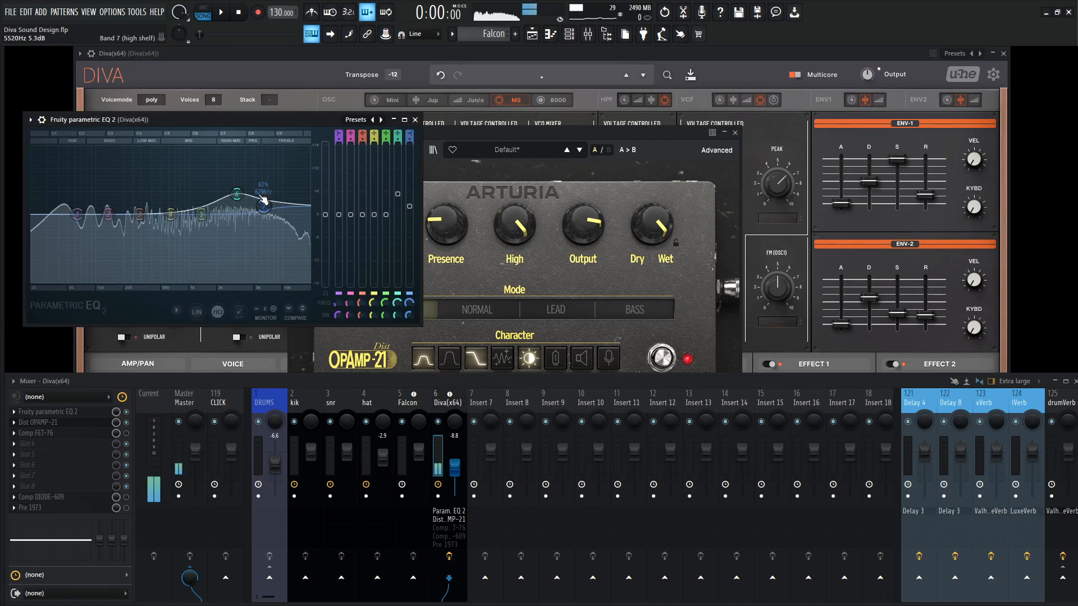
pyautogui.moveTo(234, 196); pyautogui.dragTo(170, 217)
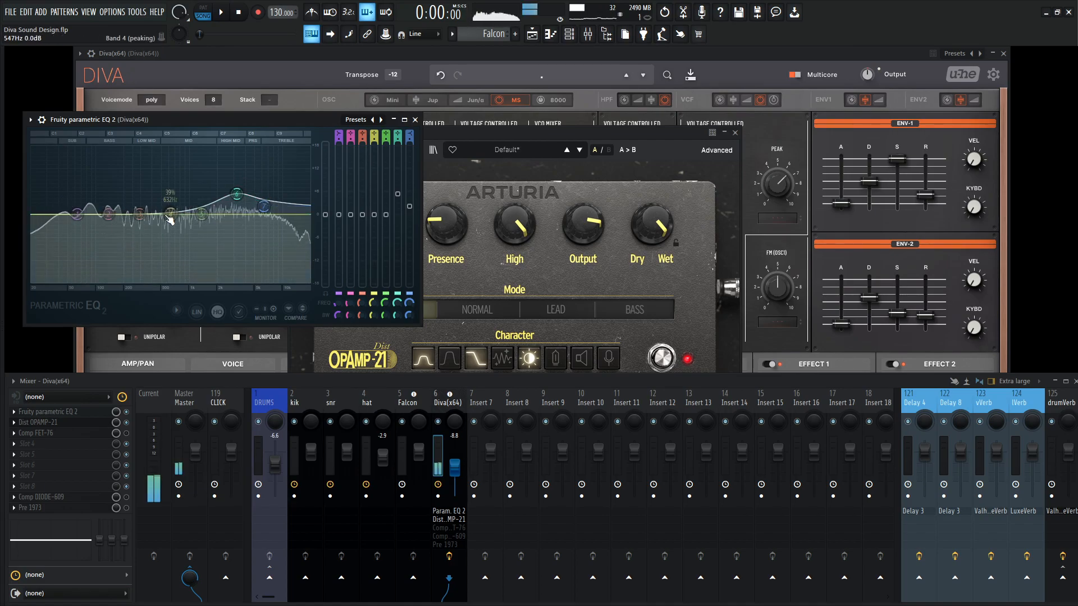
pyautogui.click(223, 12)
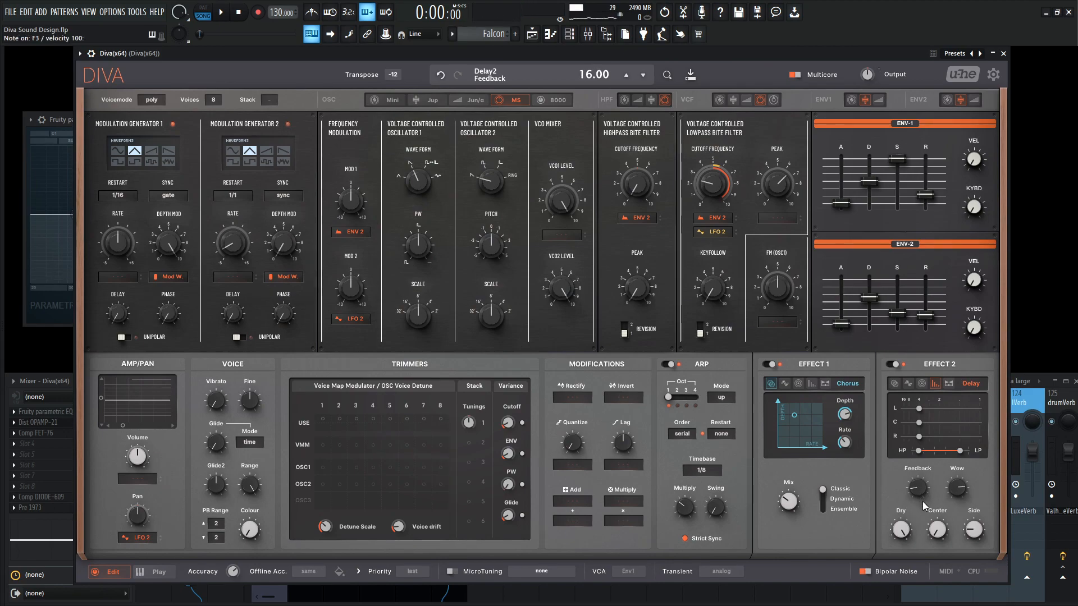
# - Lower the delay feedback to 16 and keep the second effect switched on
pyautogui.moveTo(914, 489); pyautogui.dragTo(914, 499)
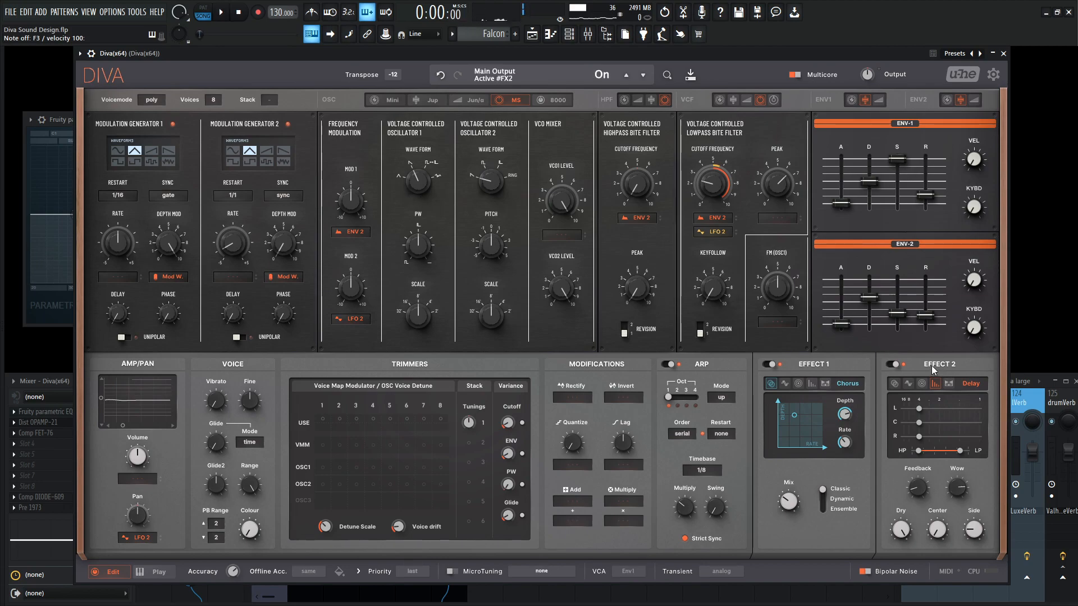
pyautogui.click(893, 364)
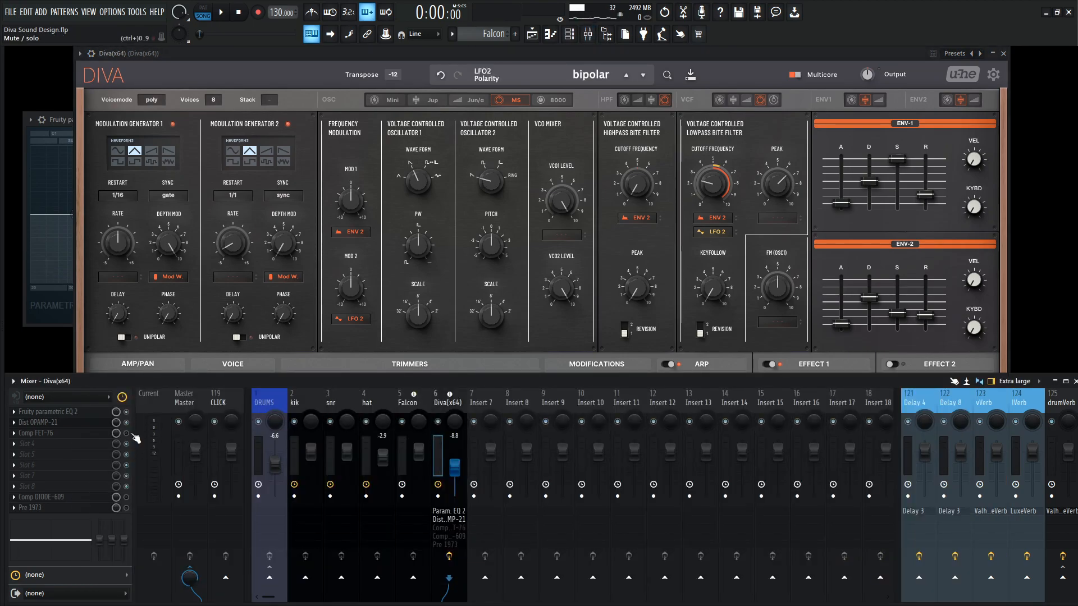
# - Set the Comp FET-76 input gain to roughly -38 dB on the Diva track
pyautogui.click(35, 434)
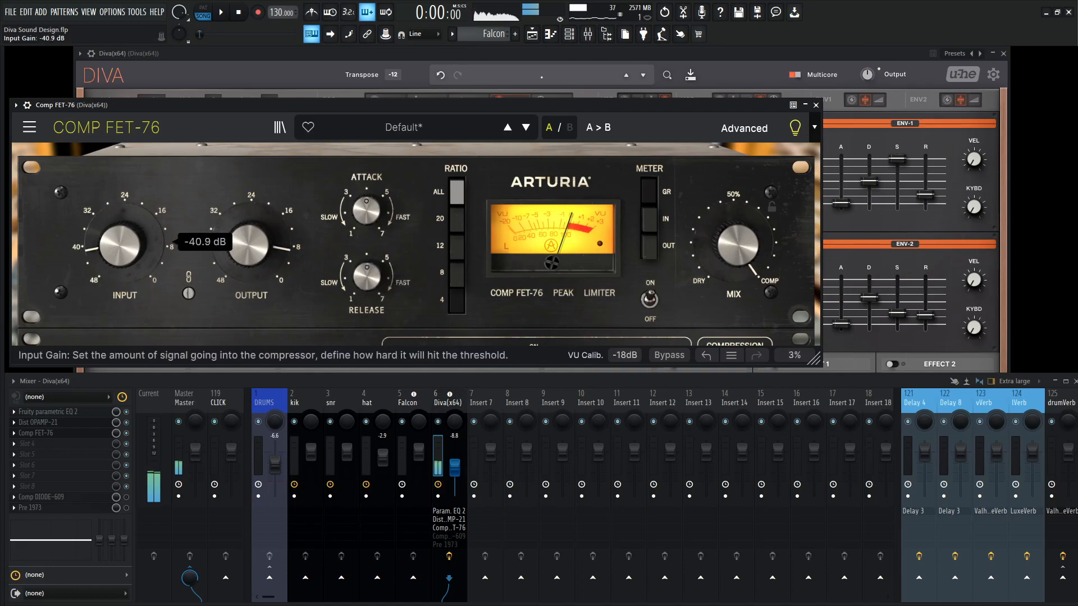
pyautogui.moveTo(124, 244); pyautogui.dragTo(134, 259)
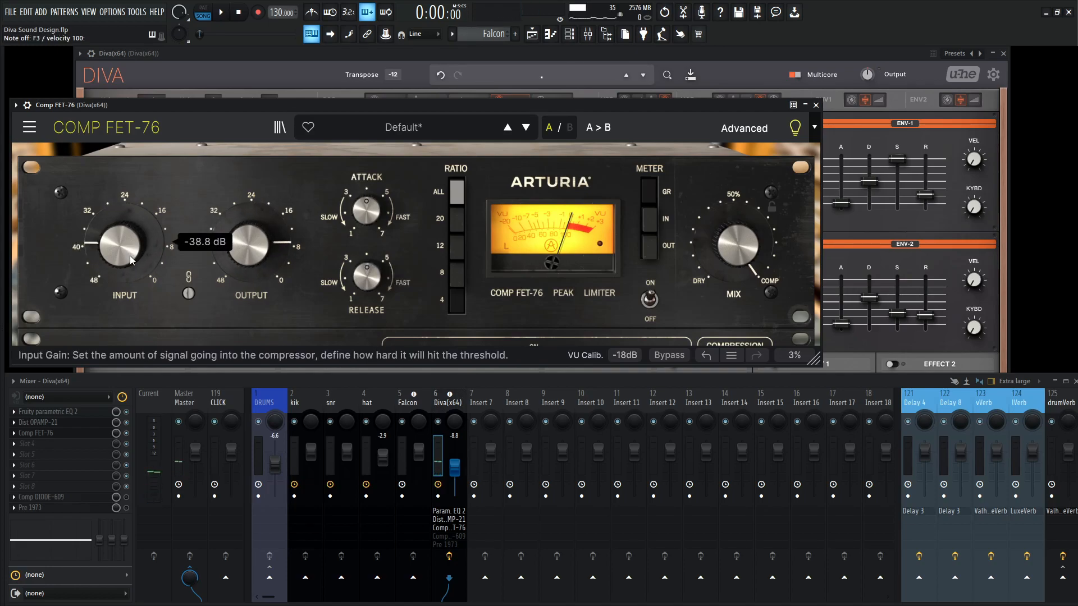
pyautogui.moveTo(125, 244); pyautogui.dragTo(131, 226)
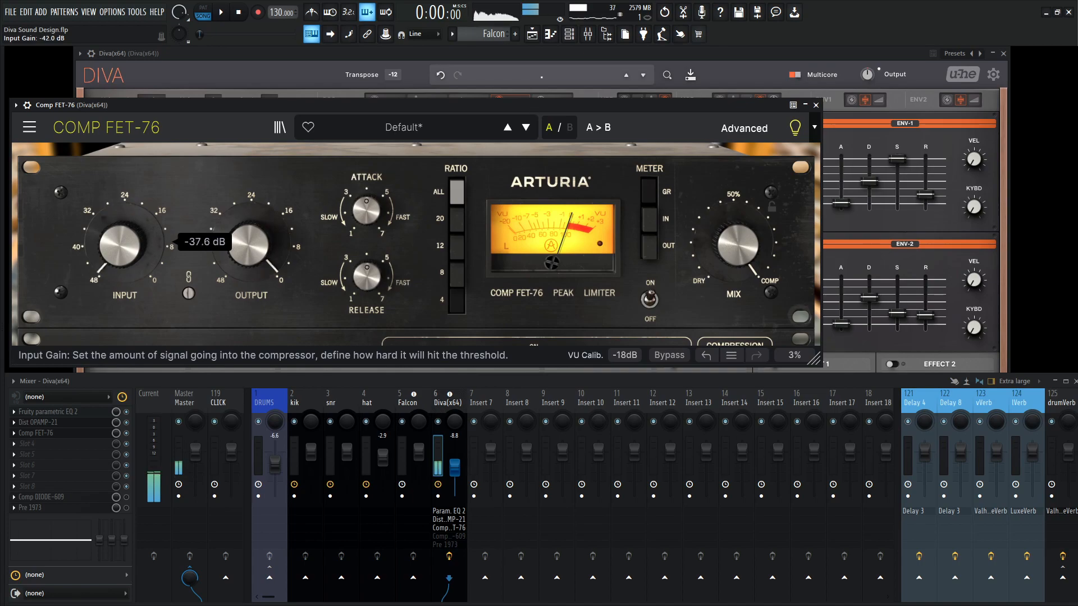
pyautogui.click(815, 106)
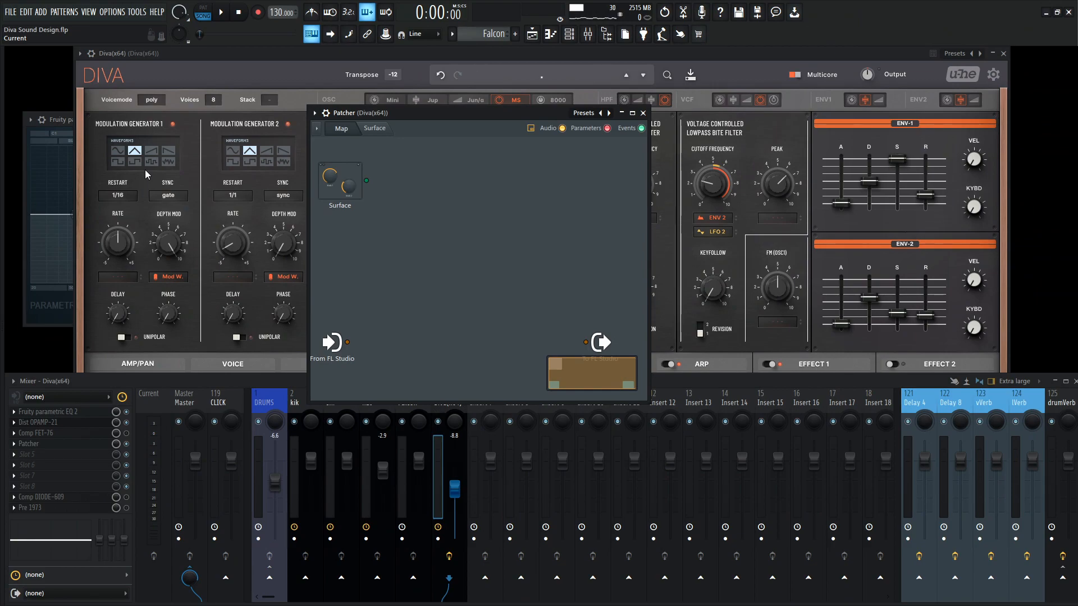
pyautogui.moveTo(593, 235)
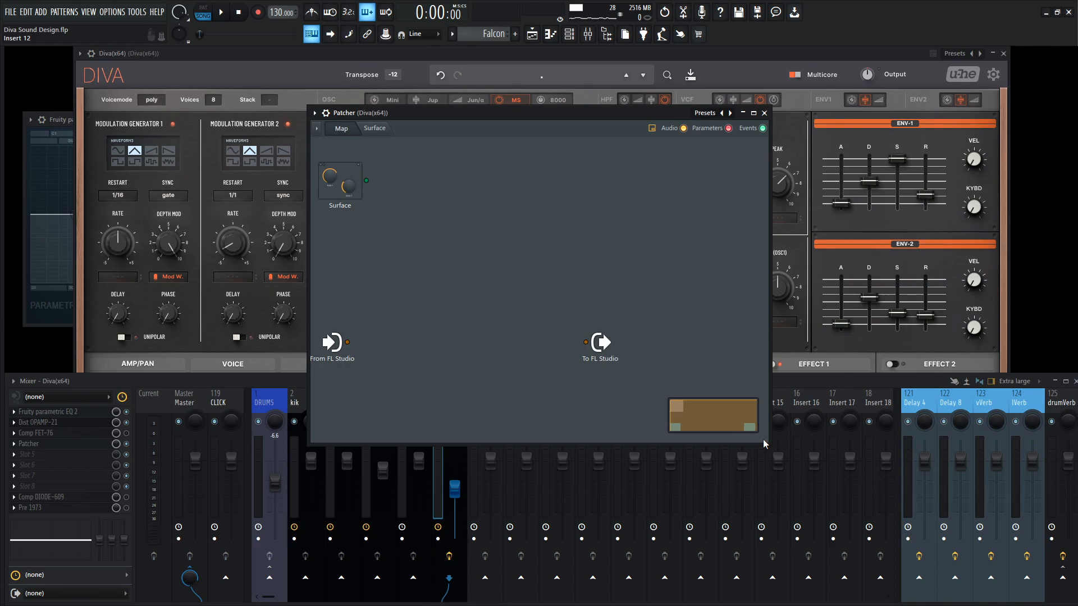
pyautogui.moveTo(387, 316)
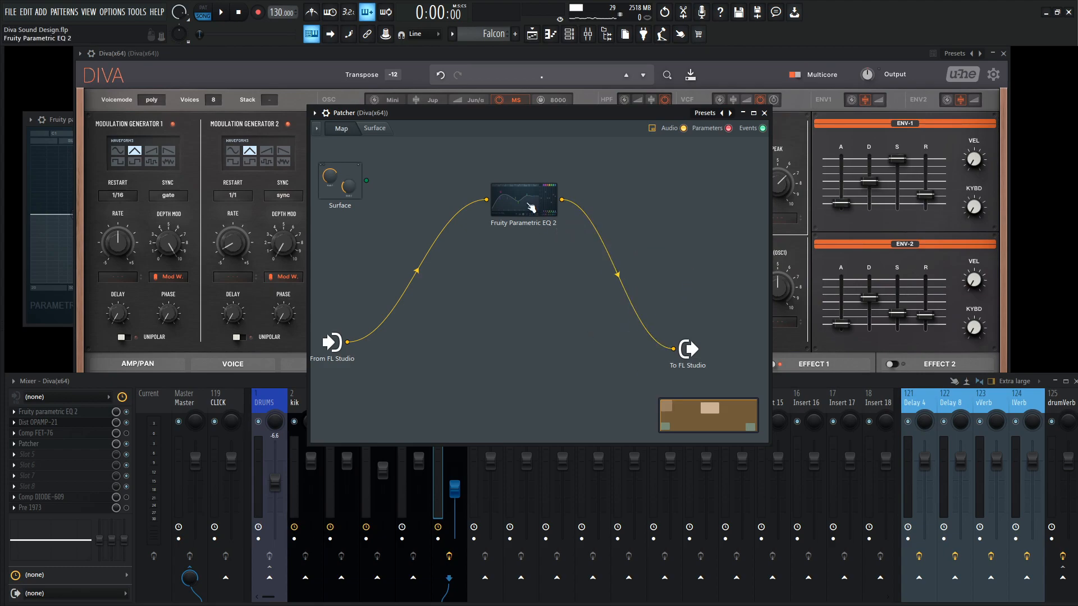
# - Sweep a band 6 peak from about 900 Hz up through 2.4 kHz in the patch's EQ
pyautogui.doubleClick(523, 201)
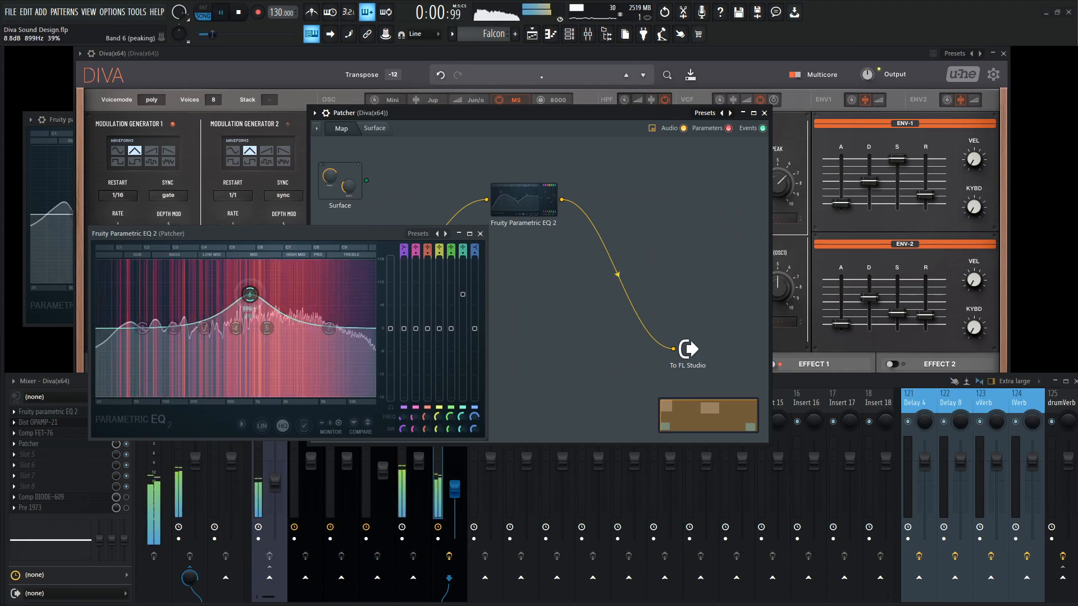
pyautogui.moveTo(250, 293); pyautogui.dragTo(285, 288)
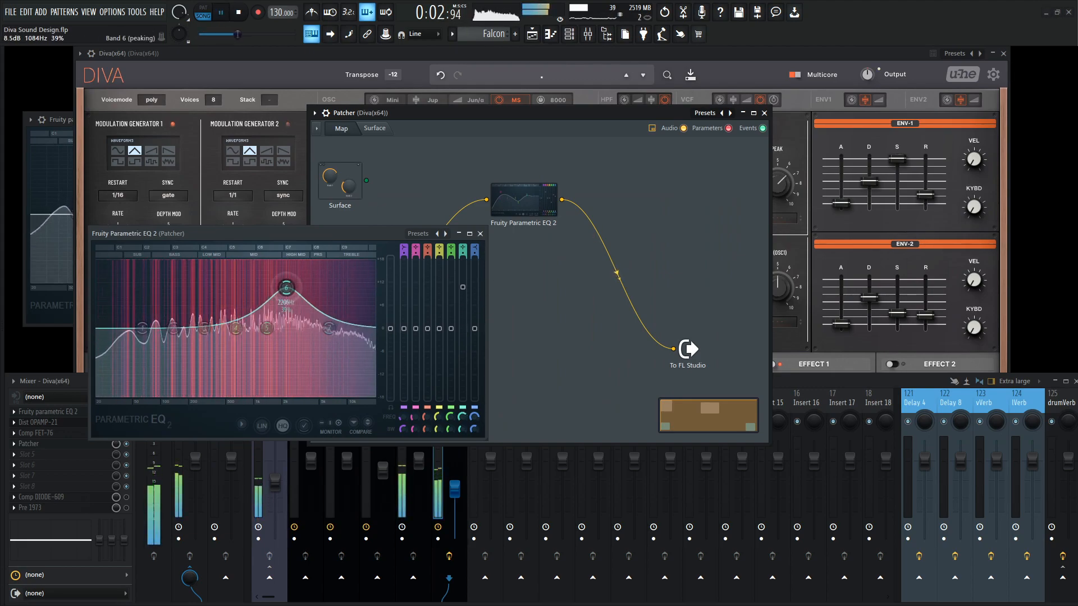
pyautogui.moveTo(286, 288); pyautogui.dragTo(252, 308)
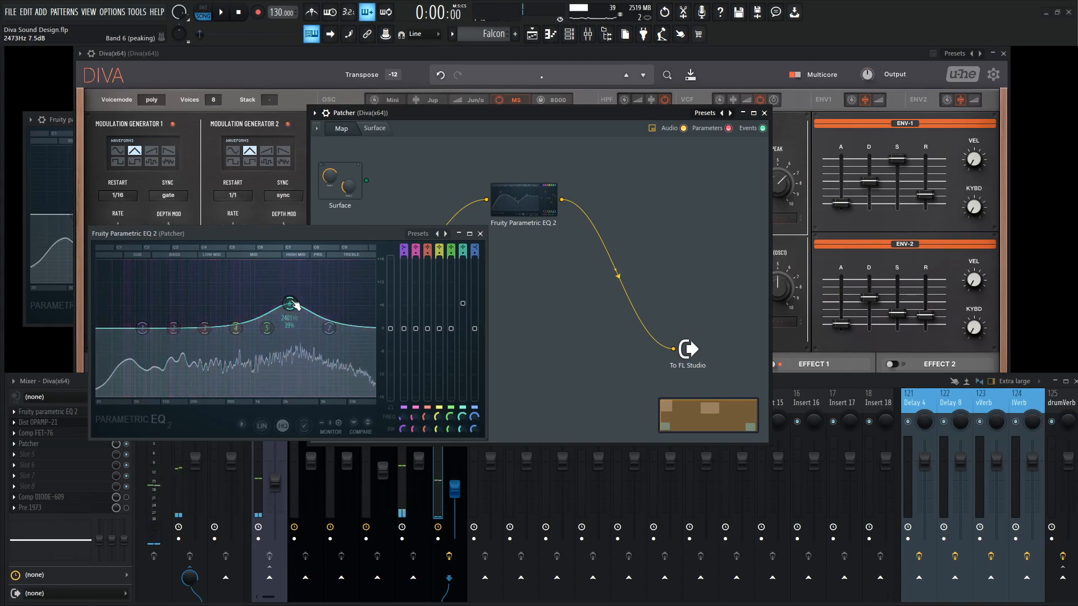
pyautogui.moveTo(290, 305); pyautogui.dragTo(289, 311)
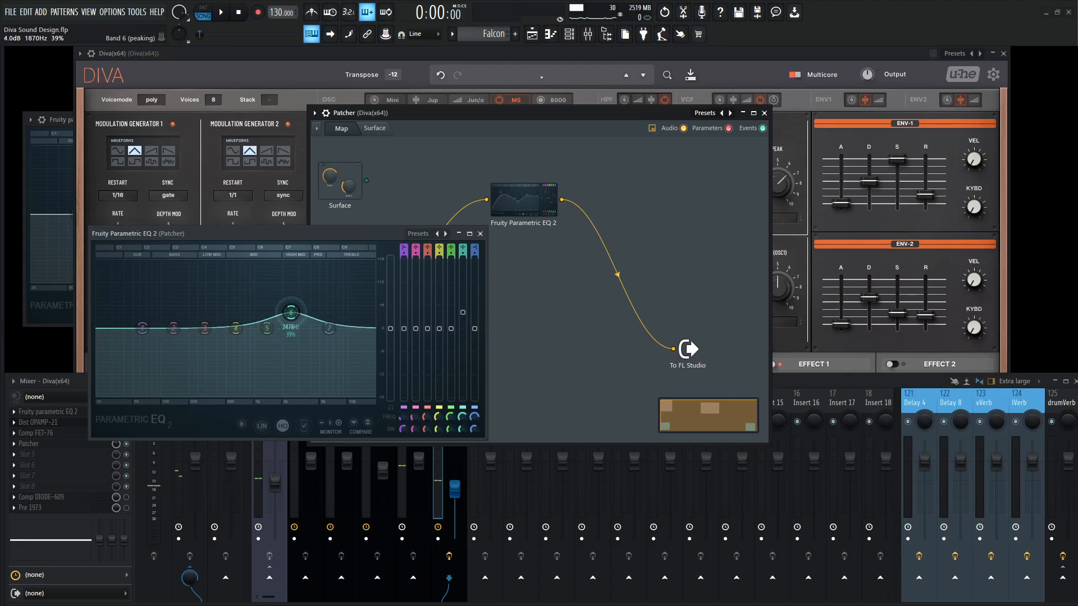
pyautogui.moveTo(290, 313); pyautogui.dragTo(302, 305)
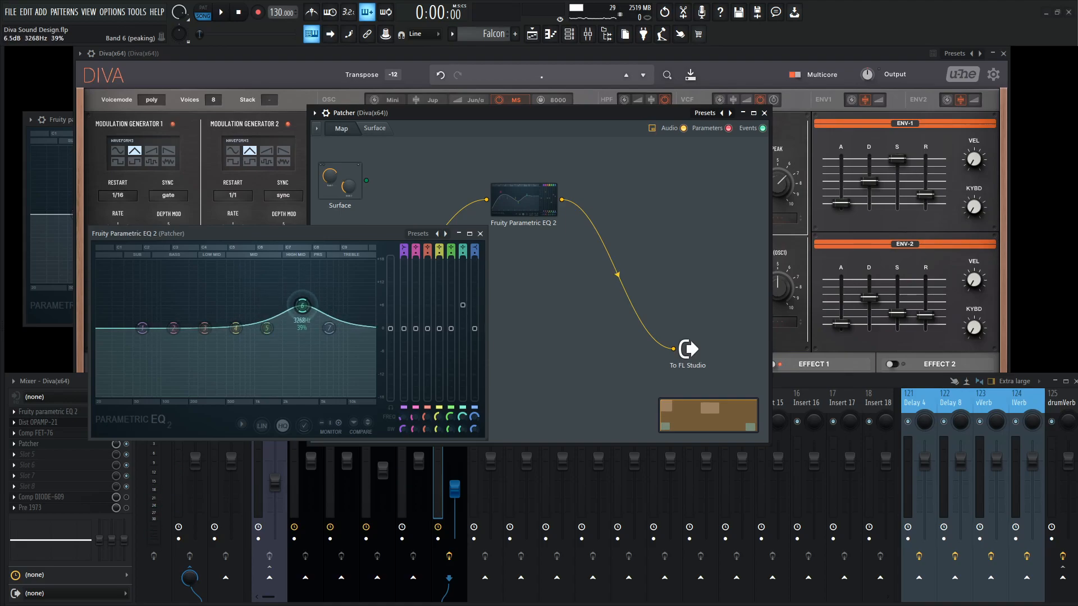
# - Sweep the peak around 3.3 kHz, then return band 6 to nearly flat
pyautogui.moveTo(301, 306); pyautogui.dragTo(293, 295)
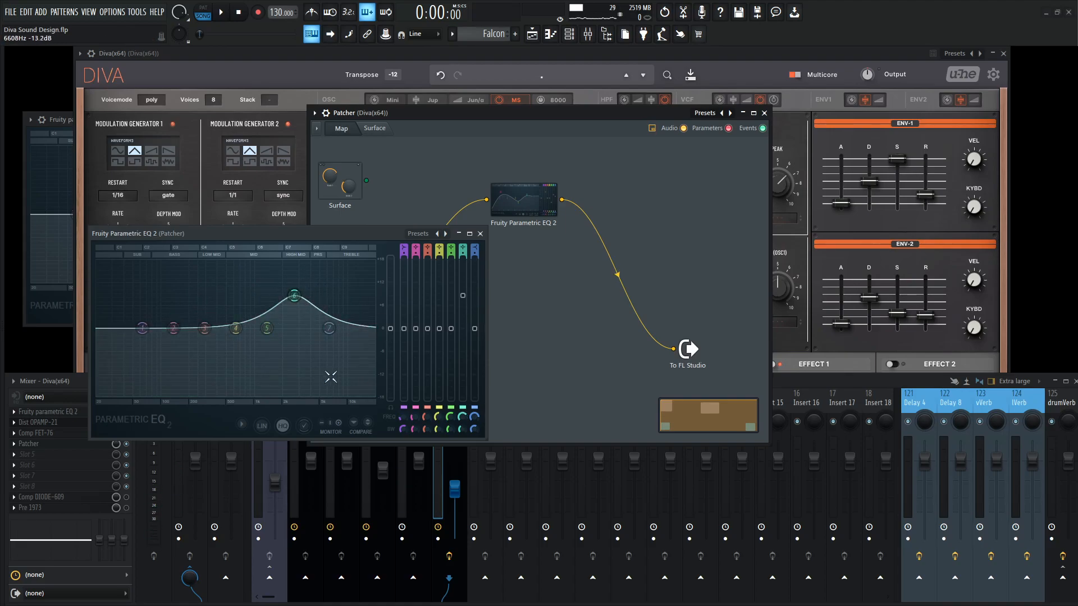
pyautogui.moveTo(293, 296); pyautogui.dragTo(293, 308)
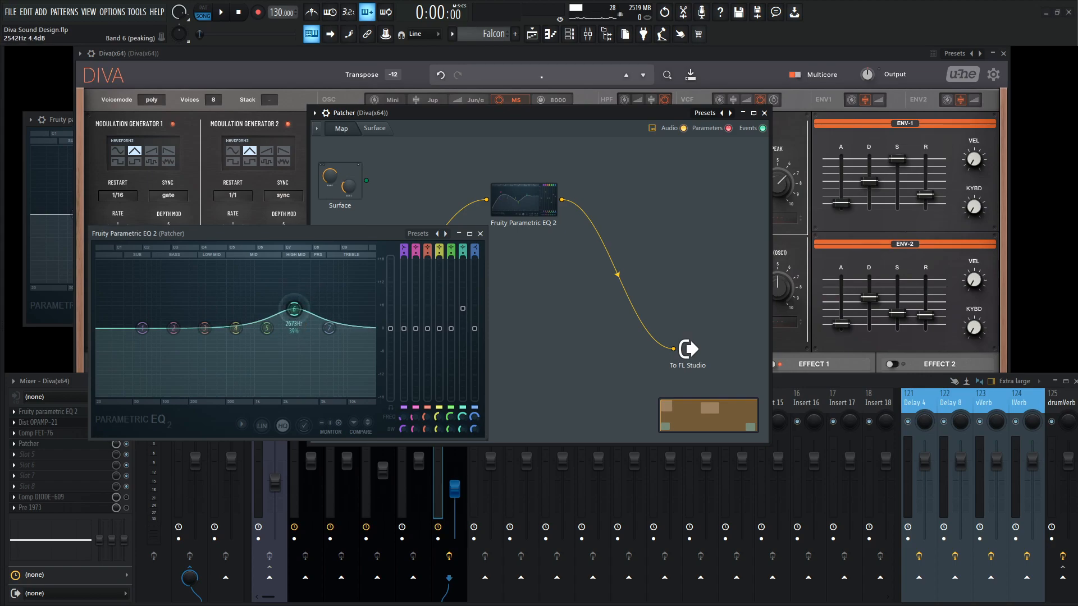
pyautogui.moveTo(293, 308); pyautogui.dragTo(299, 328)
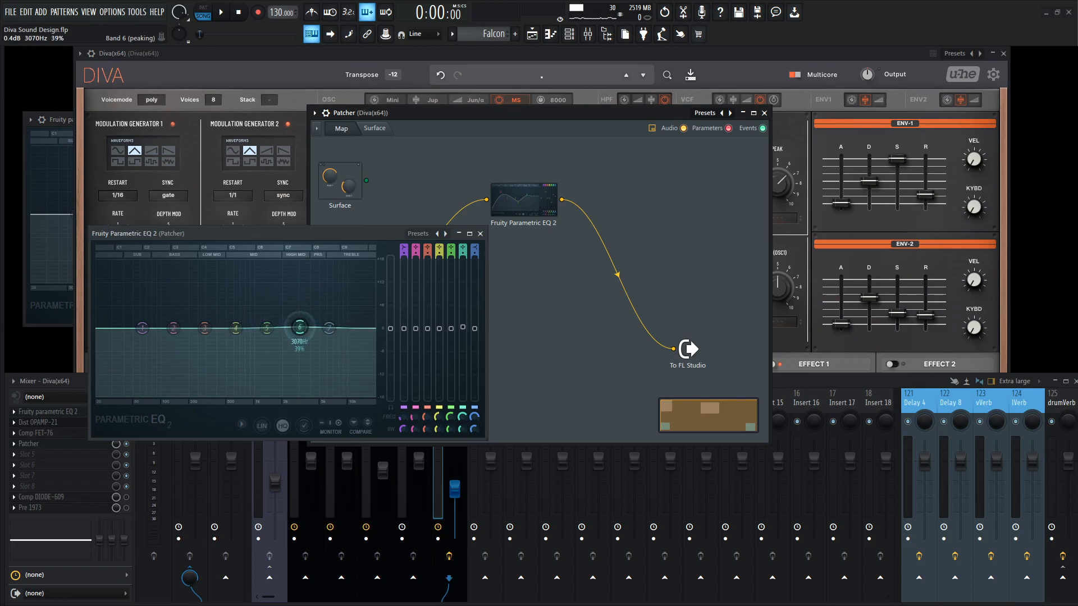
pyautogui.moveTo(299, 328); pyautogui.dragTo(299, 328)
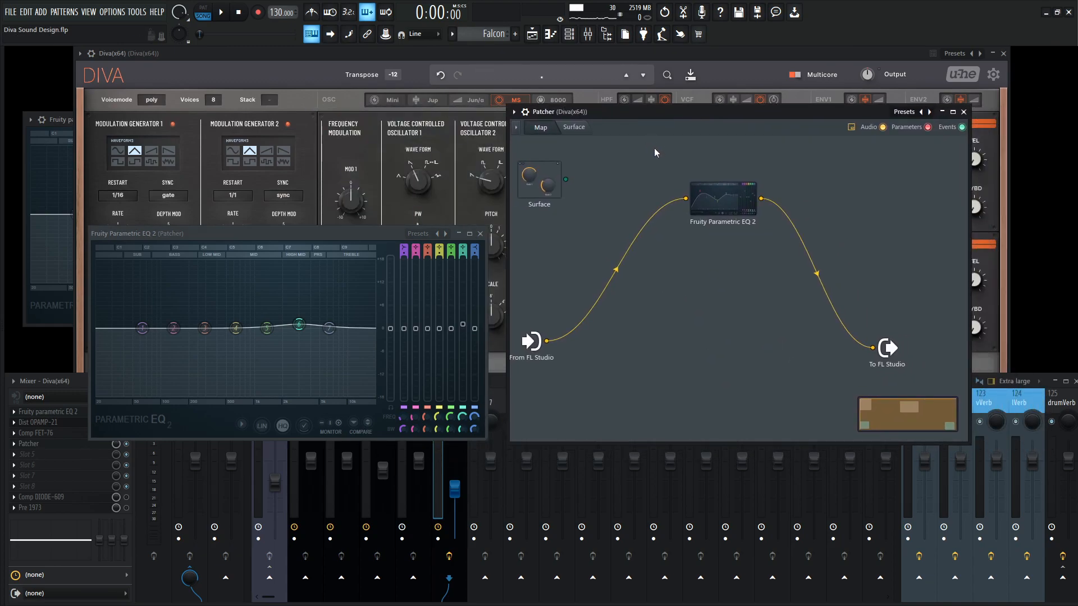
pyautogui.moveTo(651, 146)
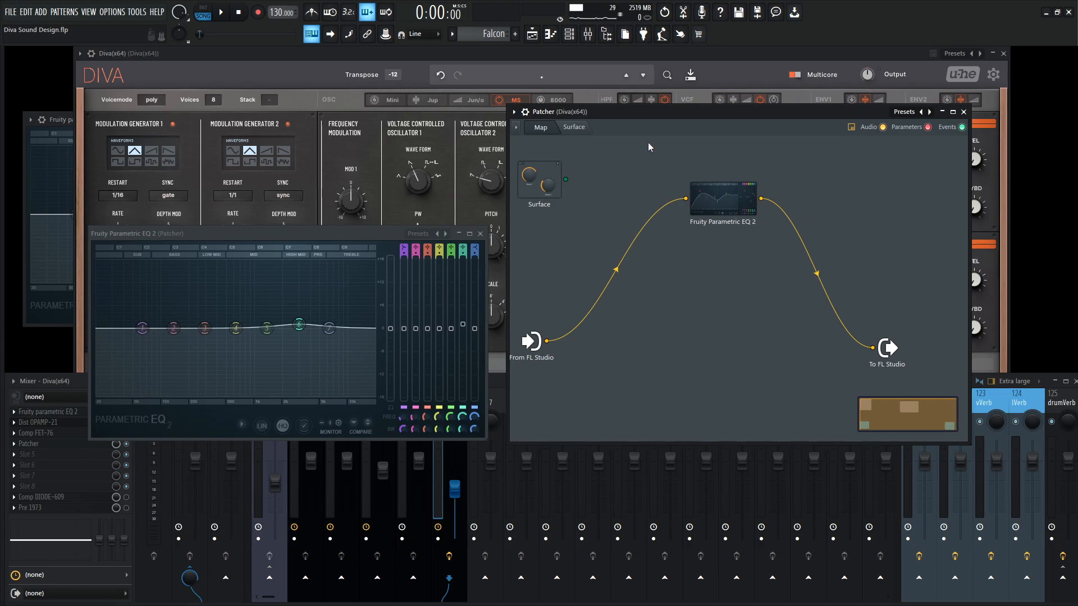
# - Bring up the EQ node's options before moving to the control surface
pyautogui.rightClick(723, 201)
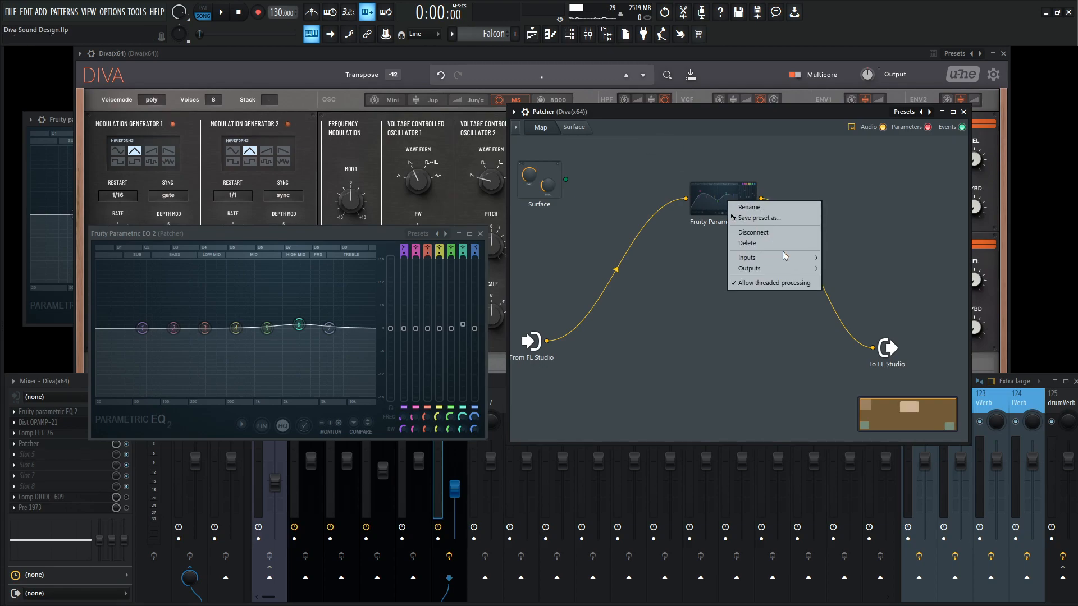
pyautogui.moveTo(849, 269)
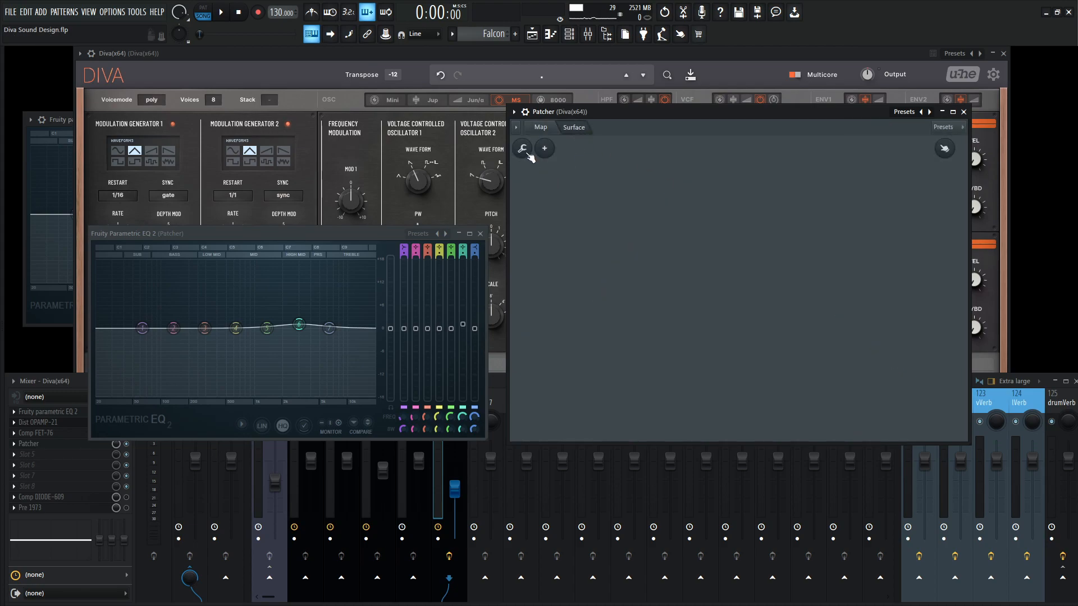
# - Add a default knob to the unlocked Patcher surface and rename it 'JonsMa'
pyautogui.click(521, 149)
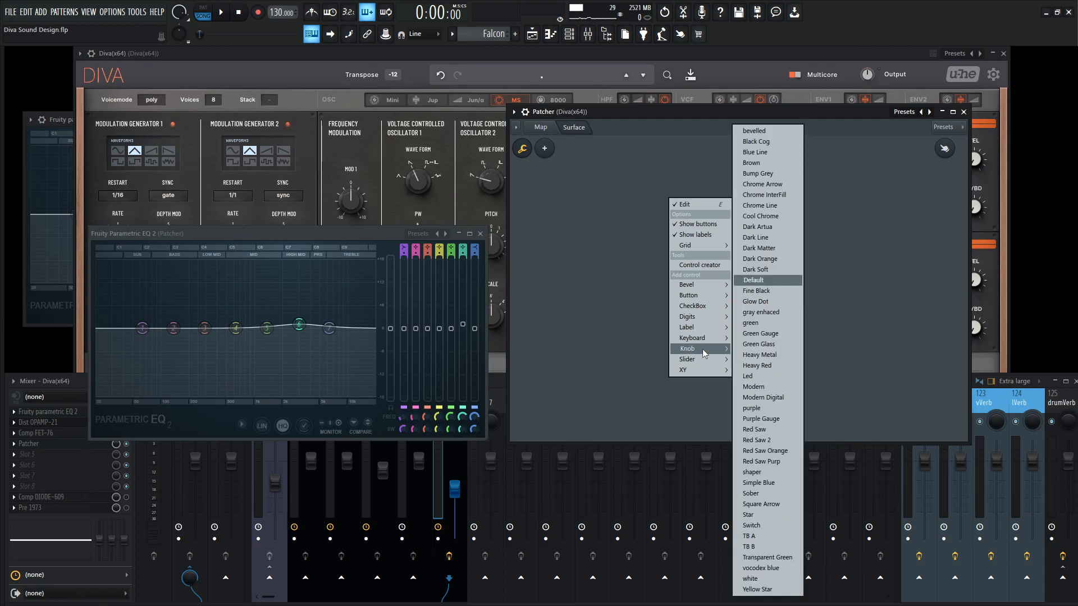
pyautogui.click(753, 280)
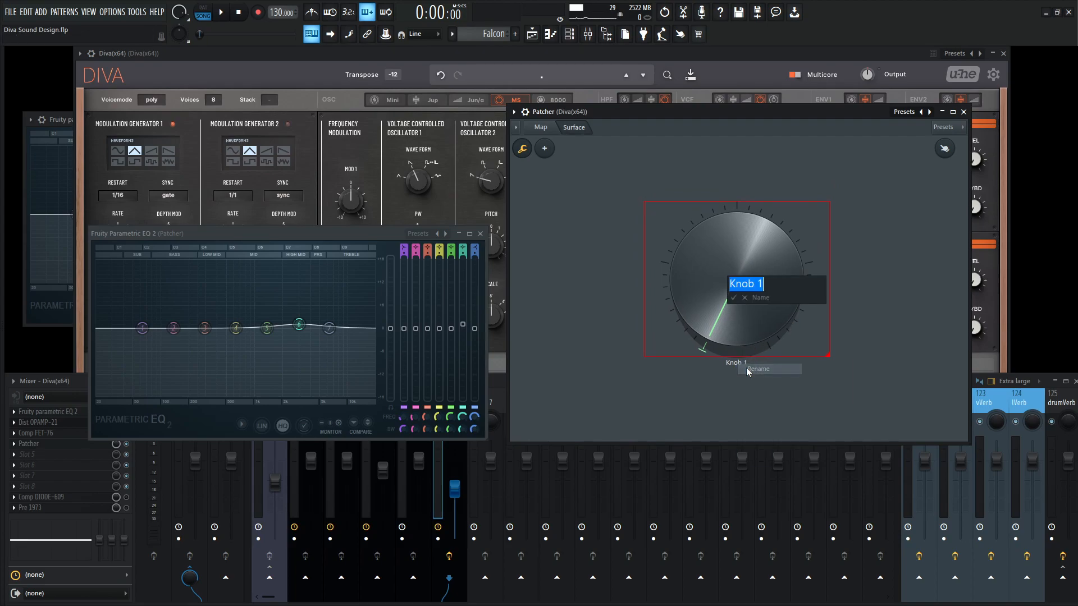
pyautogui.write('JonsMa')
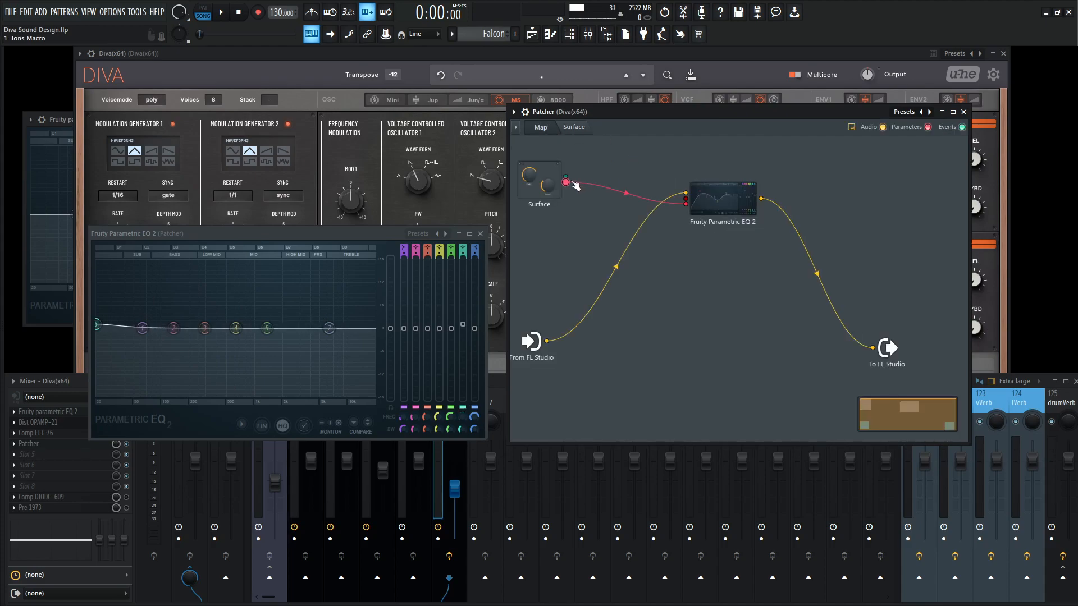
# - Cable the Surface knob's parameter output into a Fruity Parametric EQ 2 band control
pyautogui.click(574, 127)
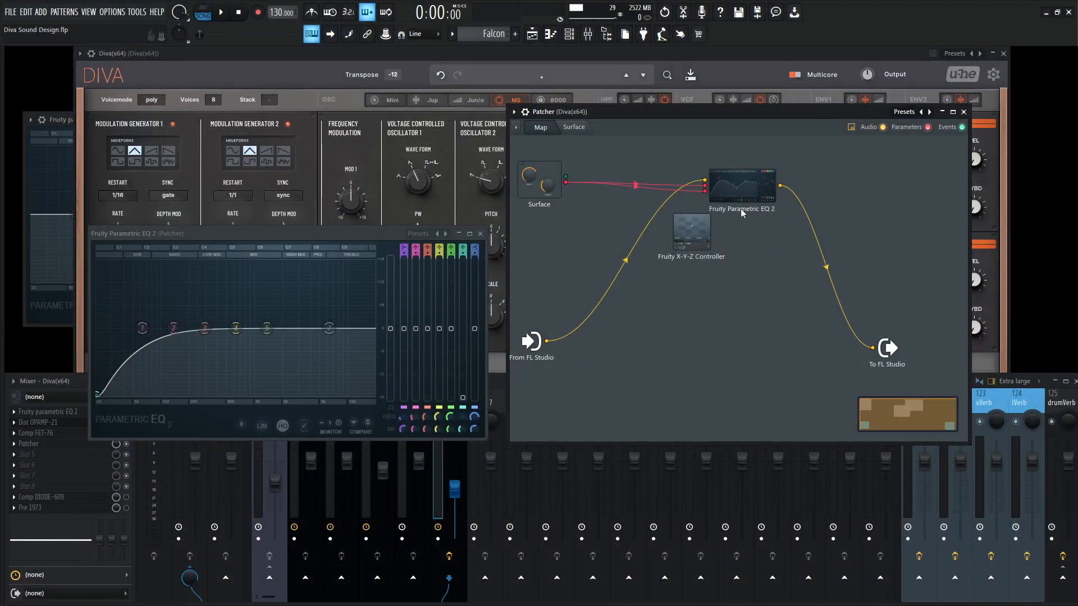
# - Place the X-Y-Z Controller above the EQ and expose its X value input and controller outputs
pyautogui.moveTo(741, 185); pyautogui.dragTo(764, 299)
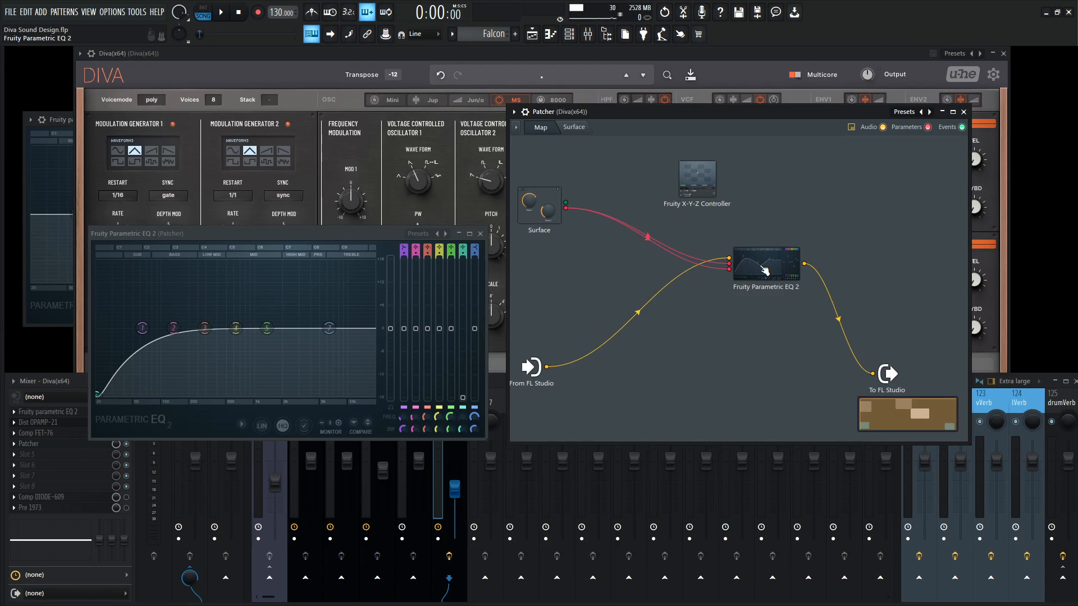
pyautogui.moveTo(772, 250)
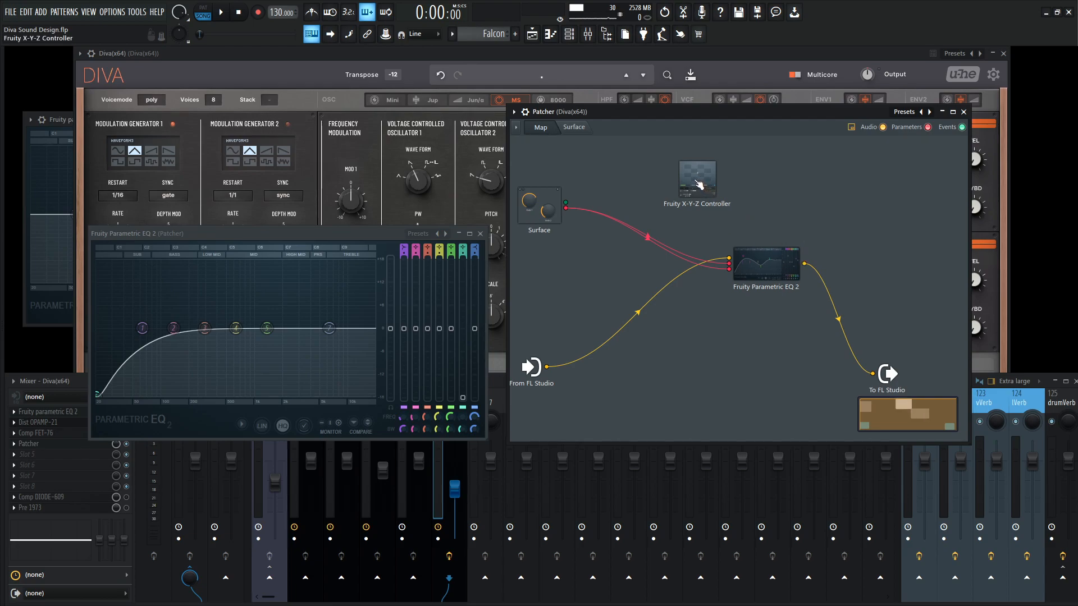
pyautogui.rightClick(698, 178)
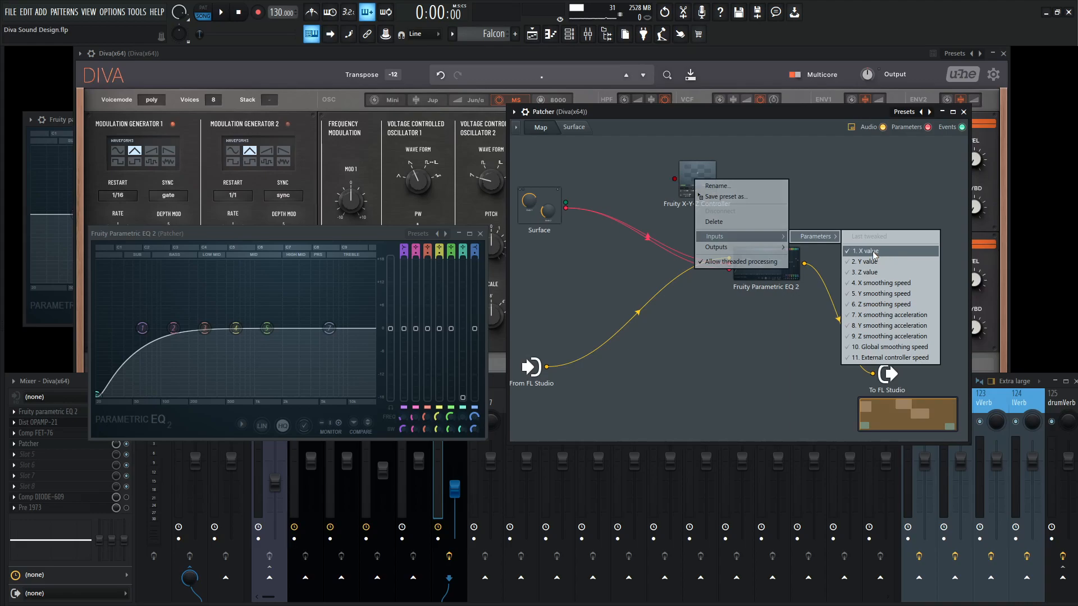
pyautogui.click(864, 251)
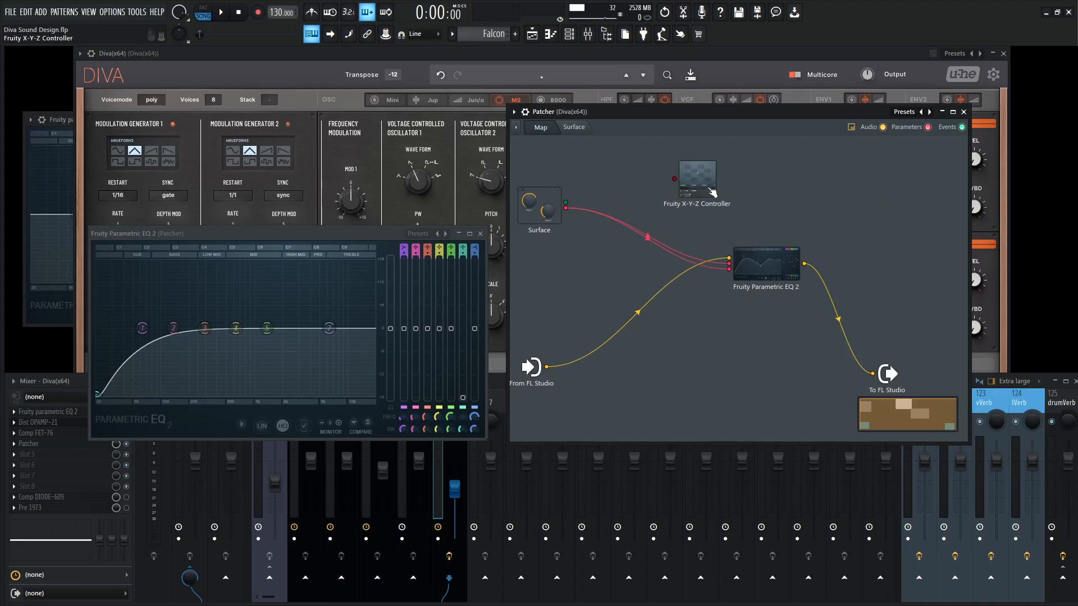
pyautogui.rightClick(698, 178)
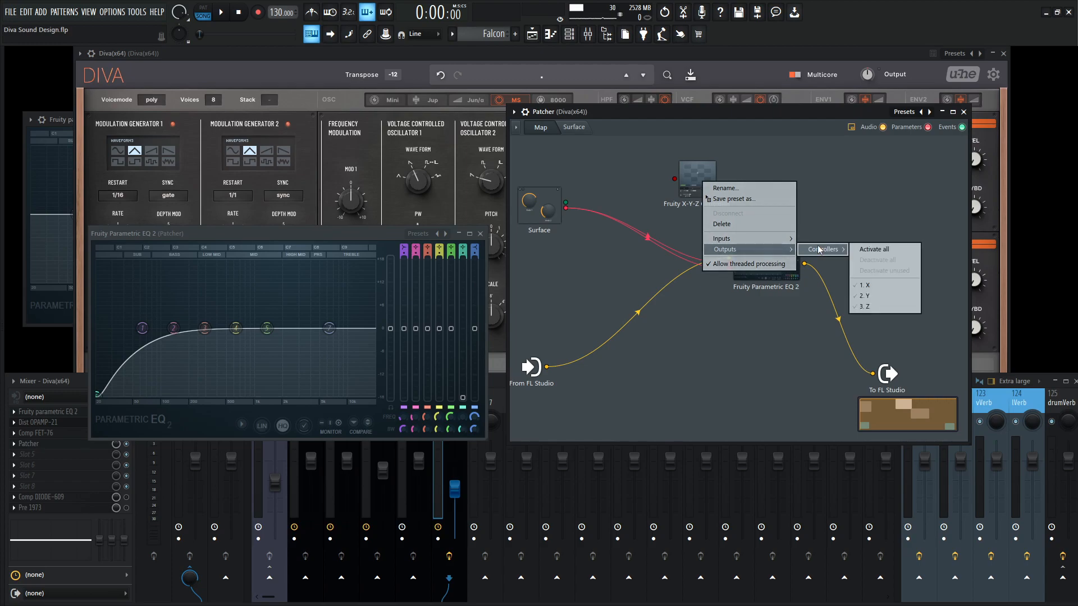
pyautogui.click(865, 285)
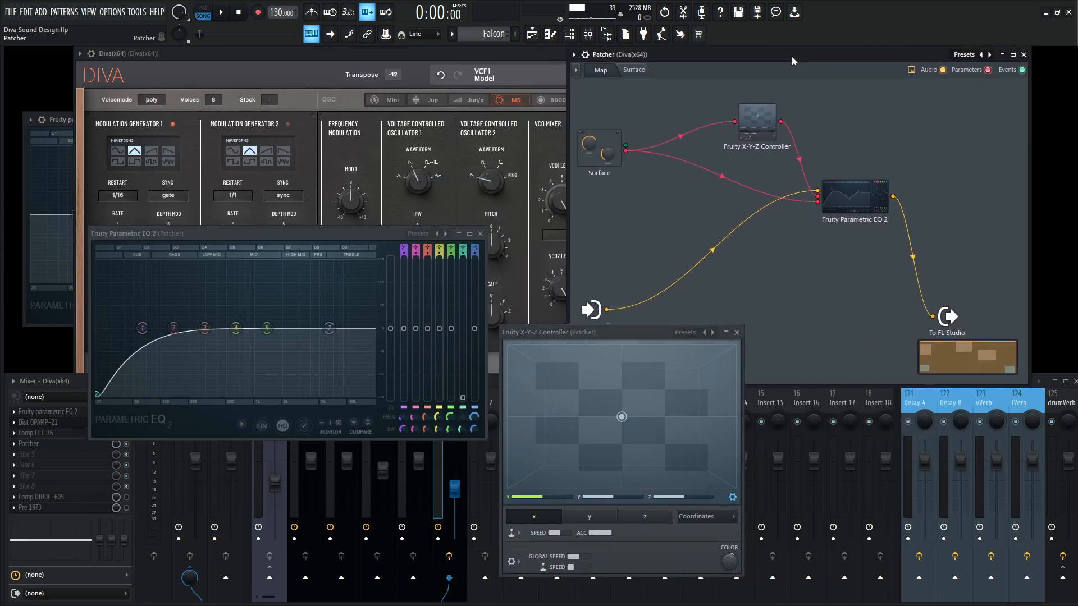
# - Set the X-Y-Z Controller's mode to Output mapping for a rising curve
pyautogui.click(706, 516)
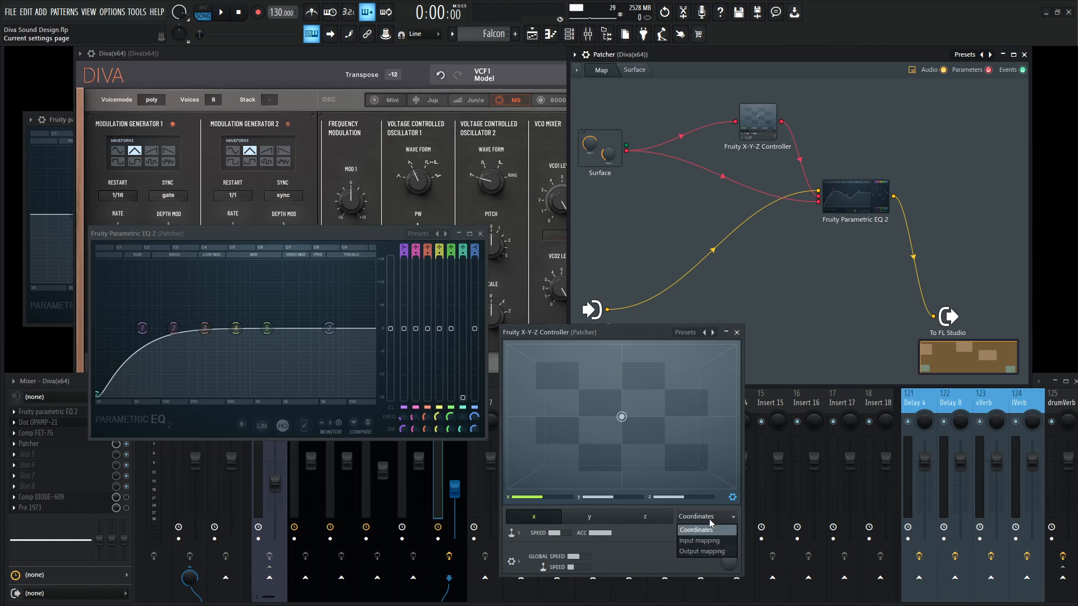
pyautogui.click(702, 550)
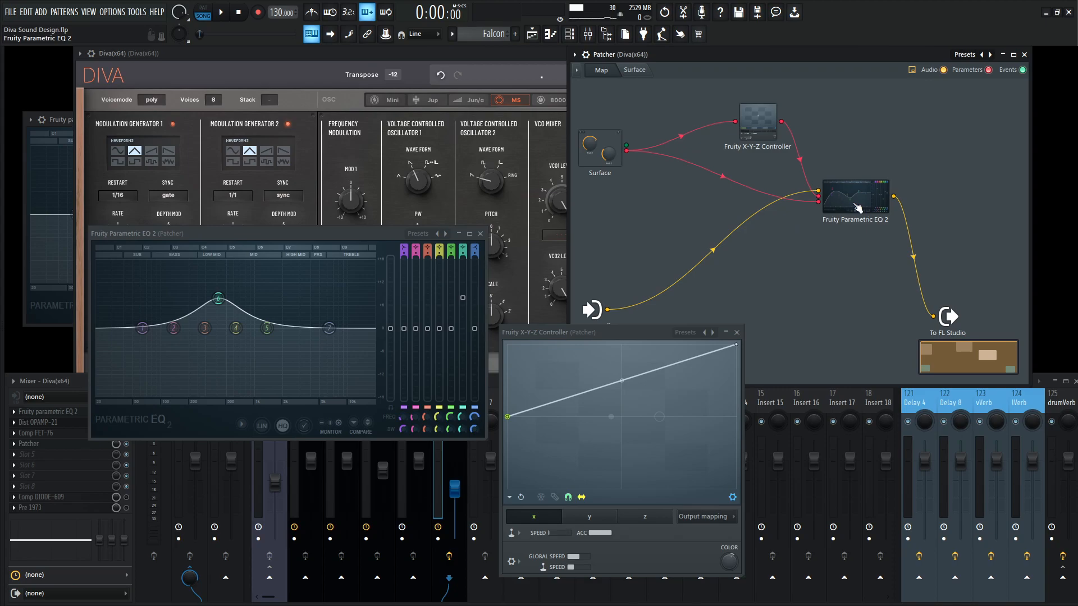
# - Expose another Parametric EQ 2 parameter input and turn the macro to test the band-4 peak
pyautogui.rightClick(857, 203)
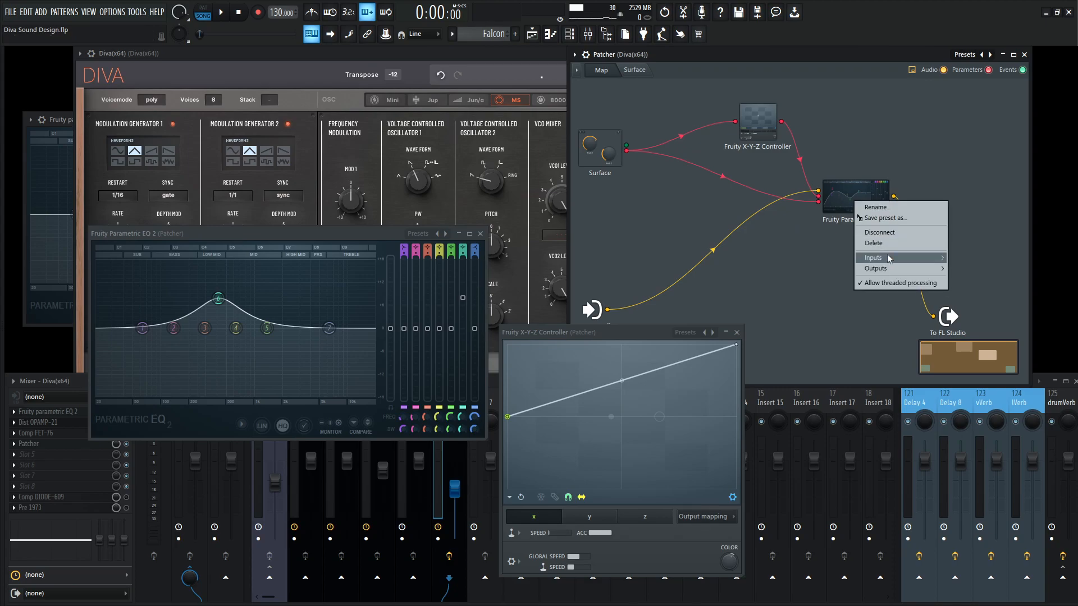
pyautogui.click(975, 269)
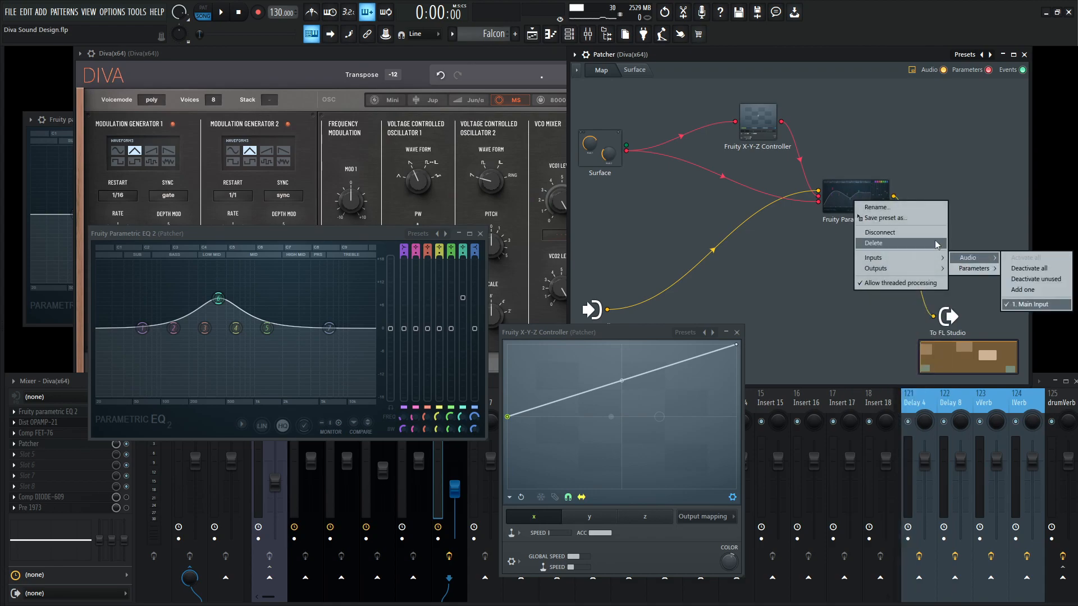
pyautogui.click(973, 268)
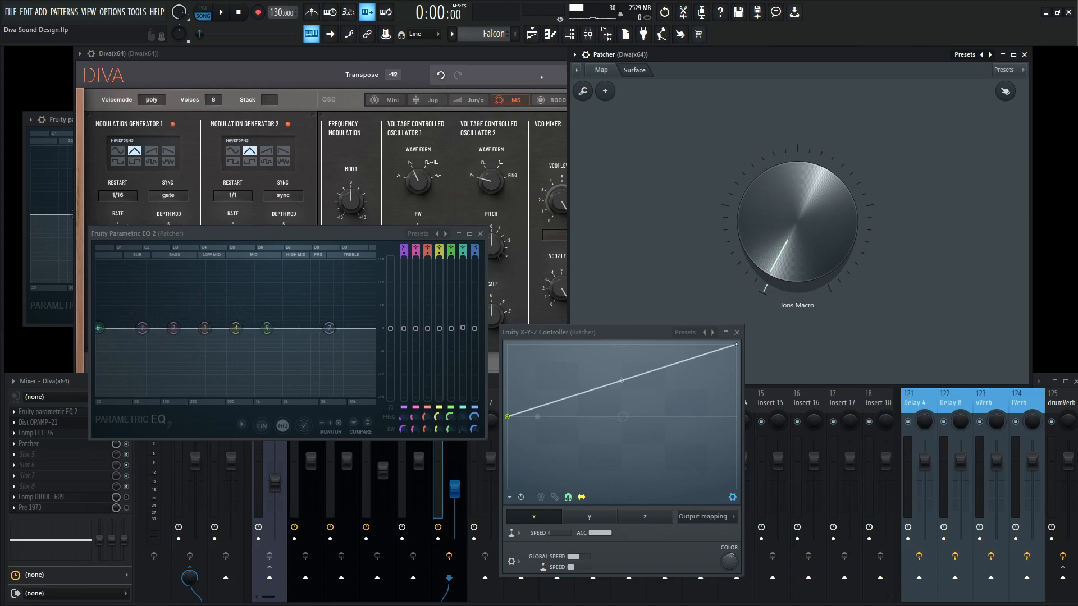
pyautogui.moveTo(324, 328); pyautogui.dragTo(324, 272)
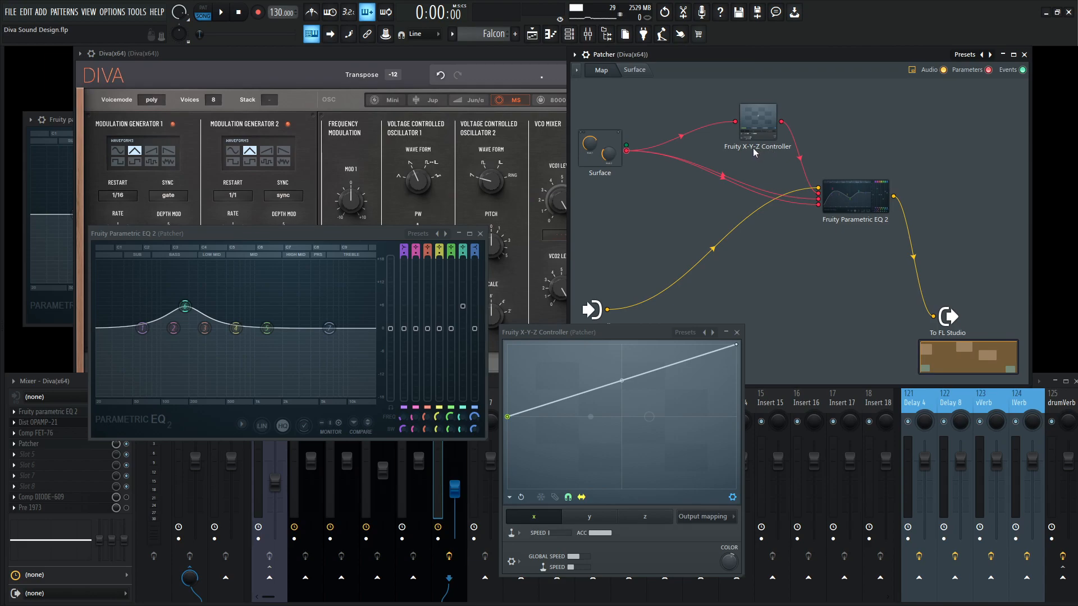
# - Slope the controller's y mapping gently downward and sweep the macro to hear the band-3 peak
pyautogui.rightClick(757, 118)
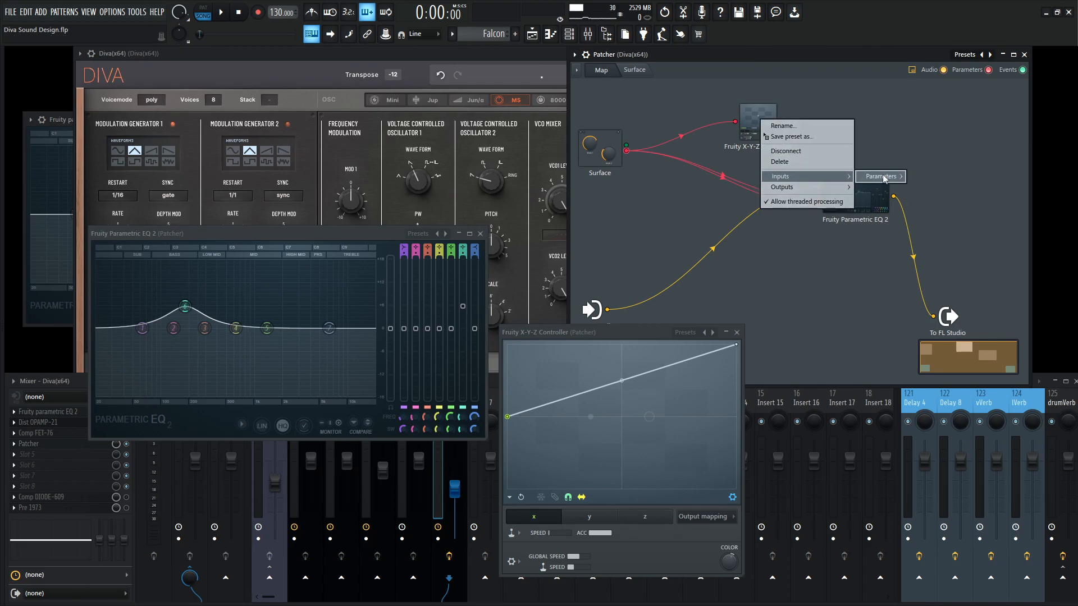
pyautogui.moveTo(800, 187)
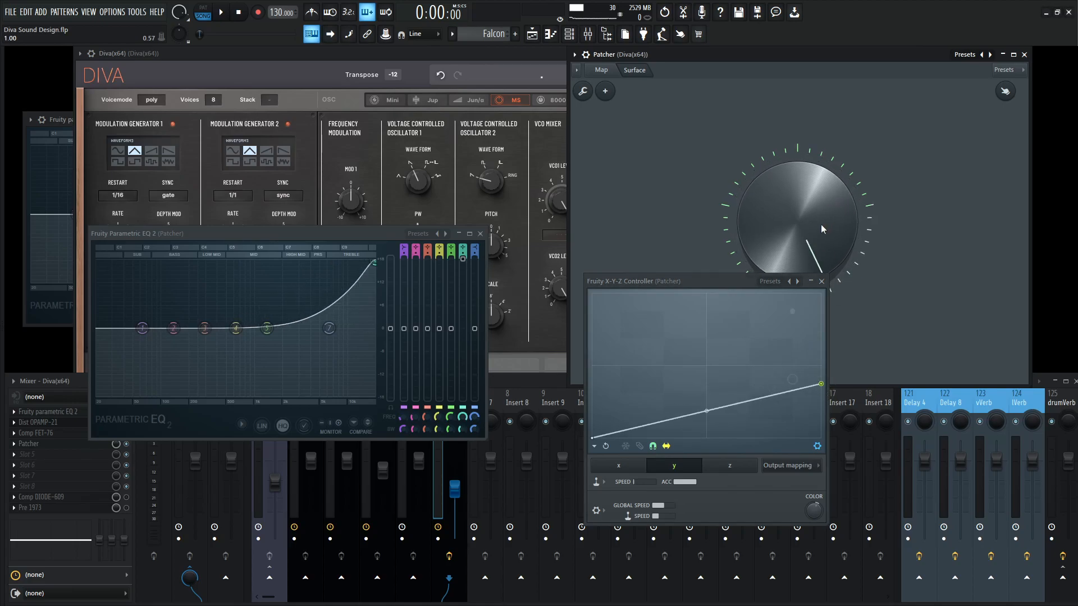
pyautogui.moveTo(820, 384); pyautogui.dragTo(820, 414)
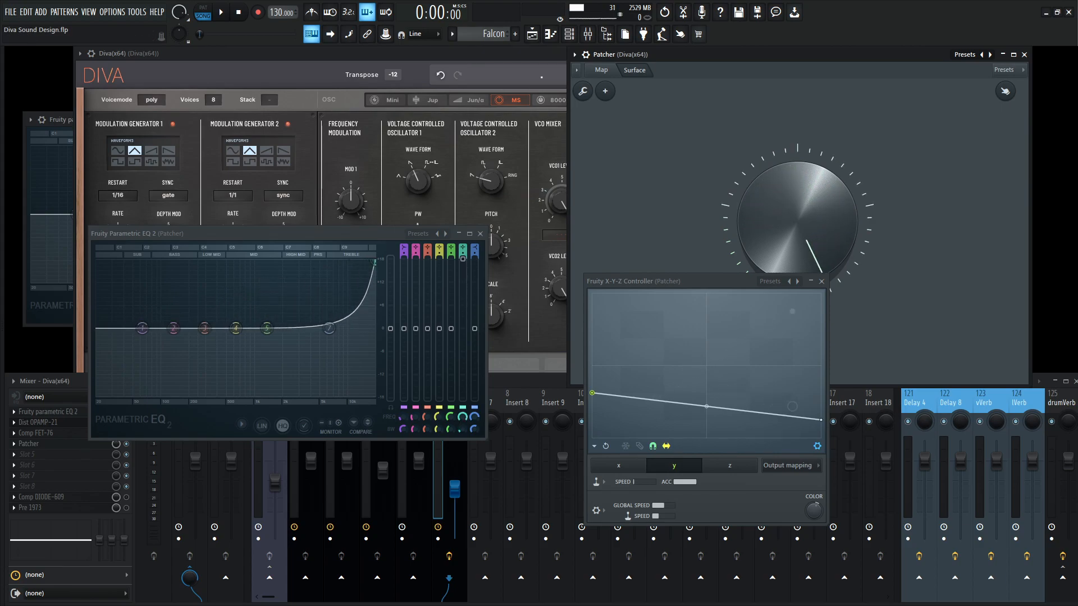
pyautogui.click(224, 12)
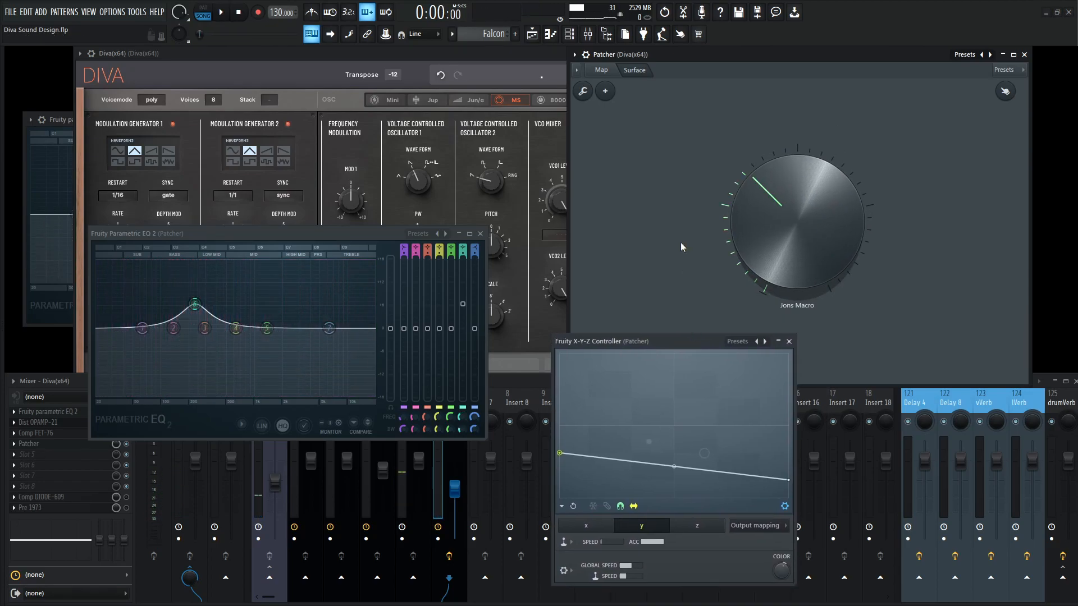
# - Close the EQ and controller editors and show the macro knob's right-click options on the Surface
pyautogui.click(601, 70)
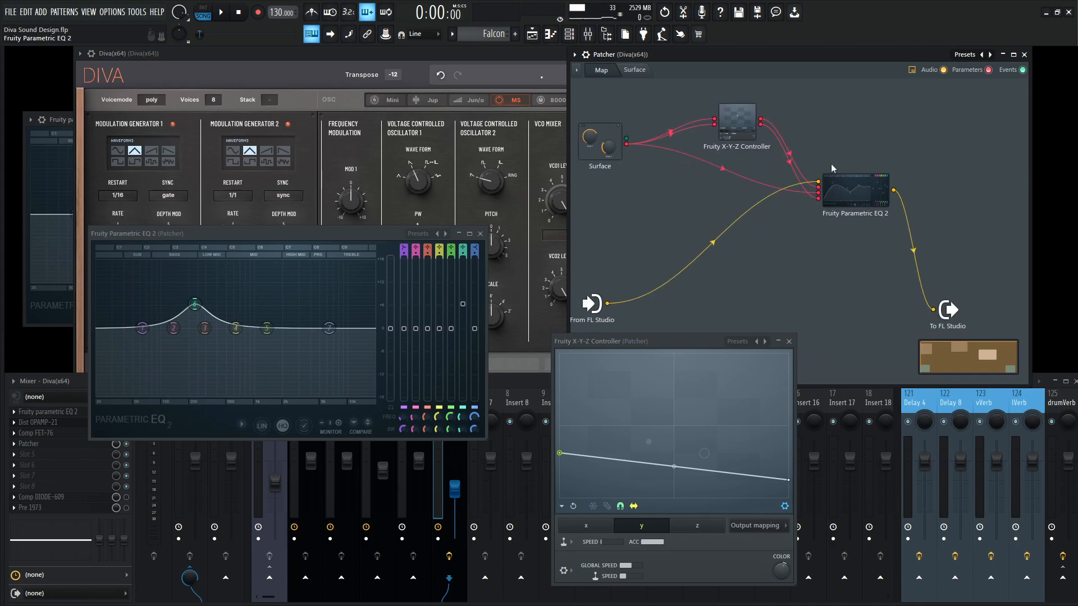
pyautogui.moveTo(855, 188); pyautogui.dragTo(787, 195)
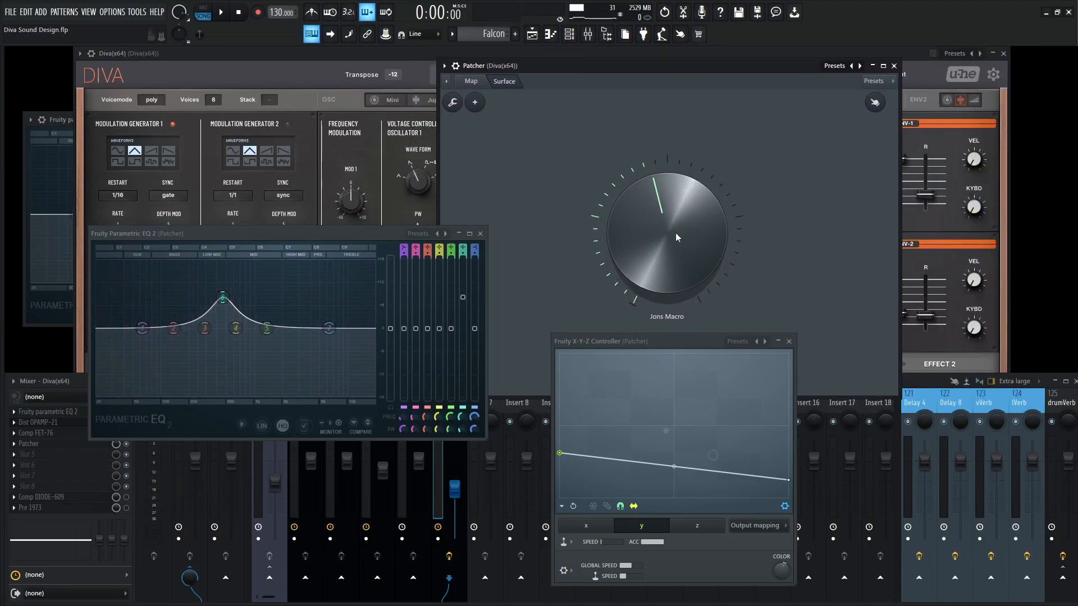
pyautogui.rightClick(676, 238)
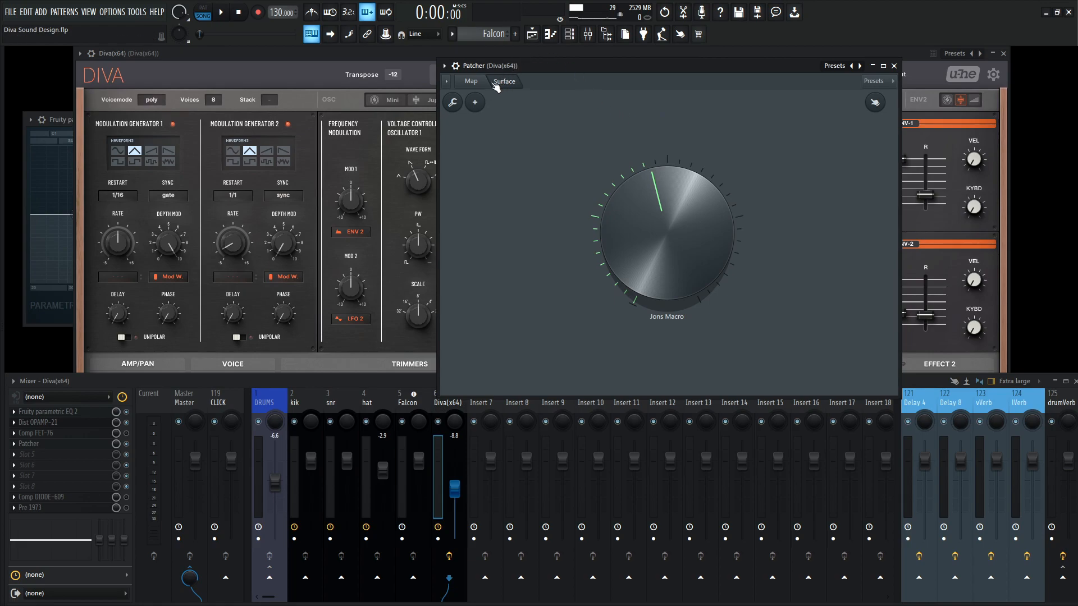
pyautogui.click(470, 81)
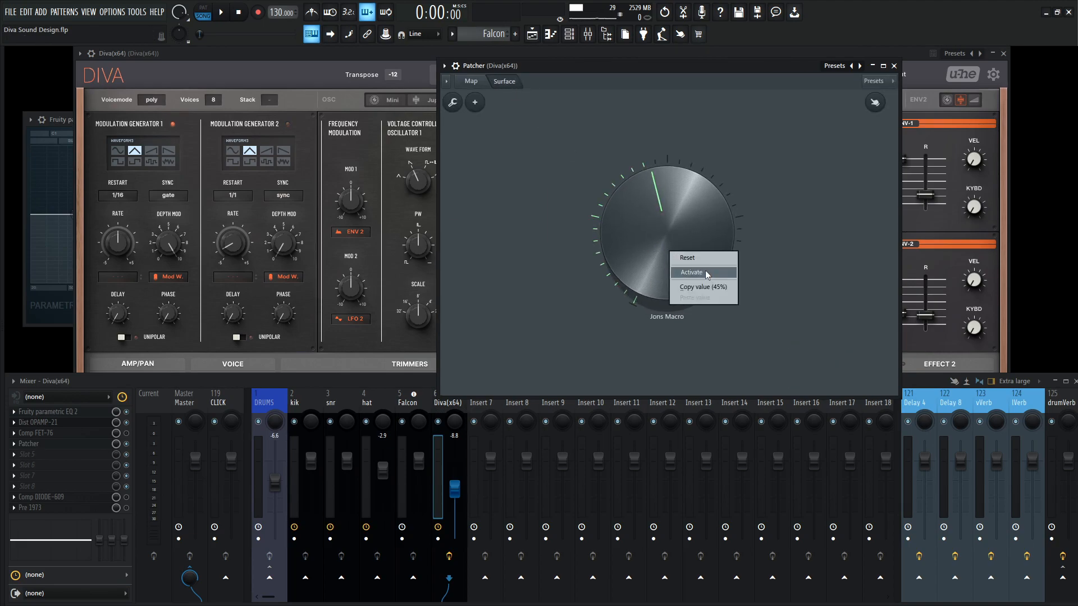
# - Create a Playlist automation clip for the macro and drag points into rise-and-fall spikes
pyautogui.click(688, 258)
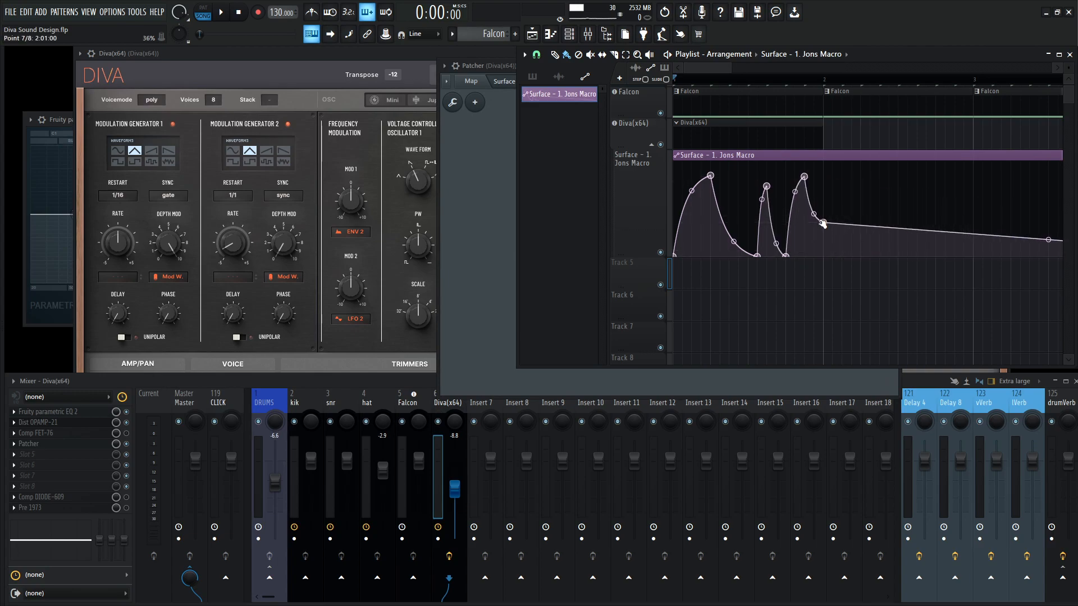
pyautogui.moveTo(823, 222); pyautogui.dragTo(859, 183)
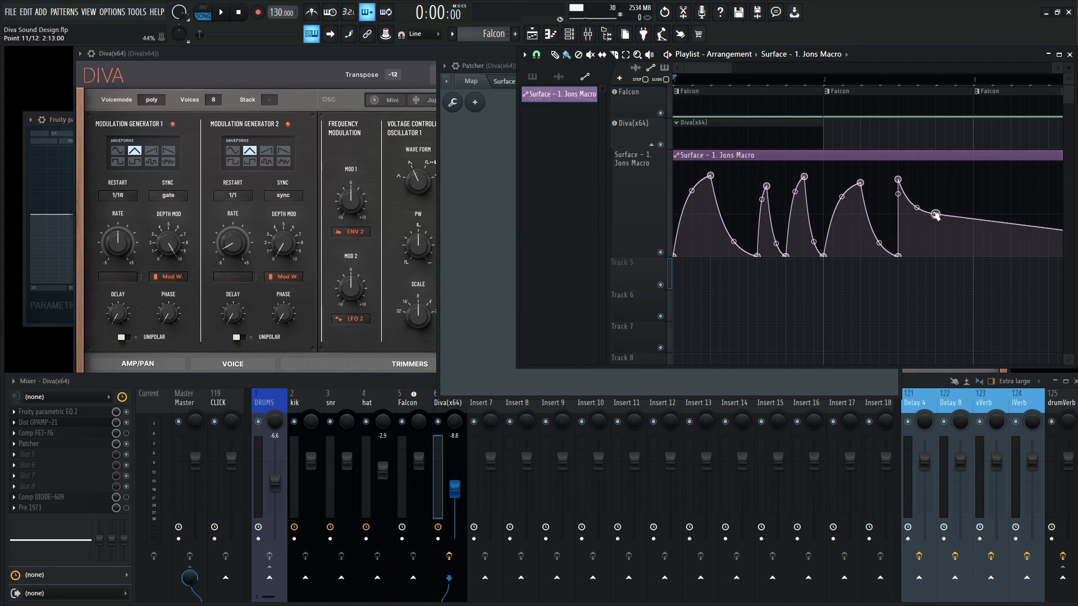
pyautogui.moveTo(935, 216); pyautogui.dragTo(944, 185)
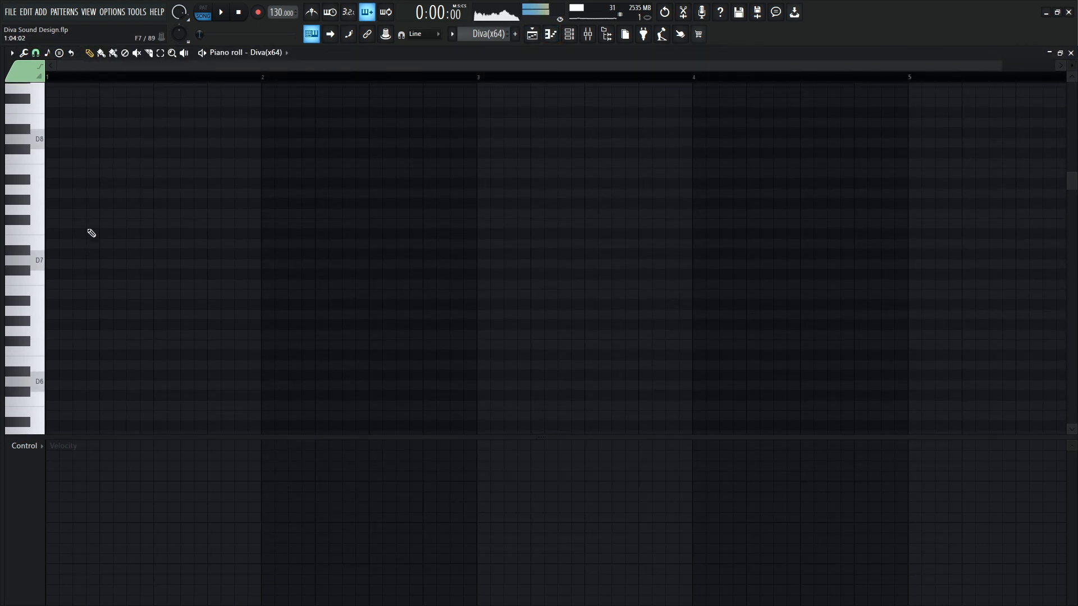
# - Place a note at the pattern start and raise the automation curve's fourth-cycle peak
pyautogui.click(57, 331)
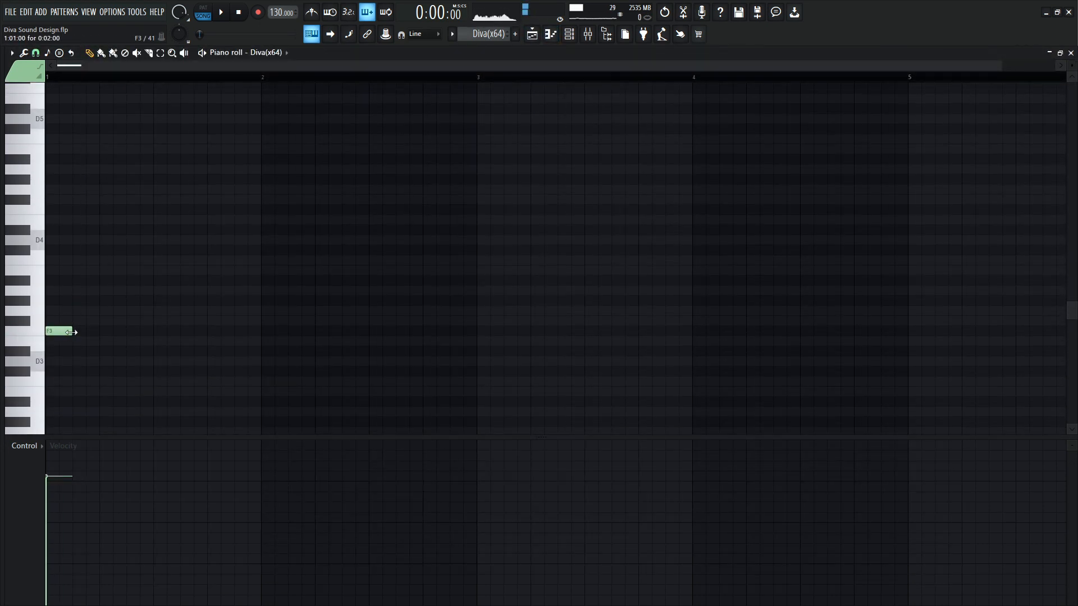
pyautogui.click(491, 34)
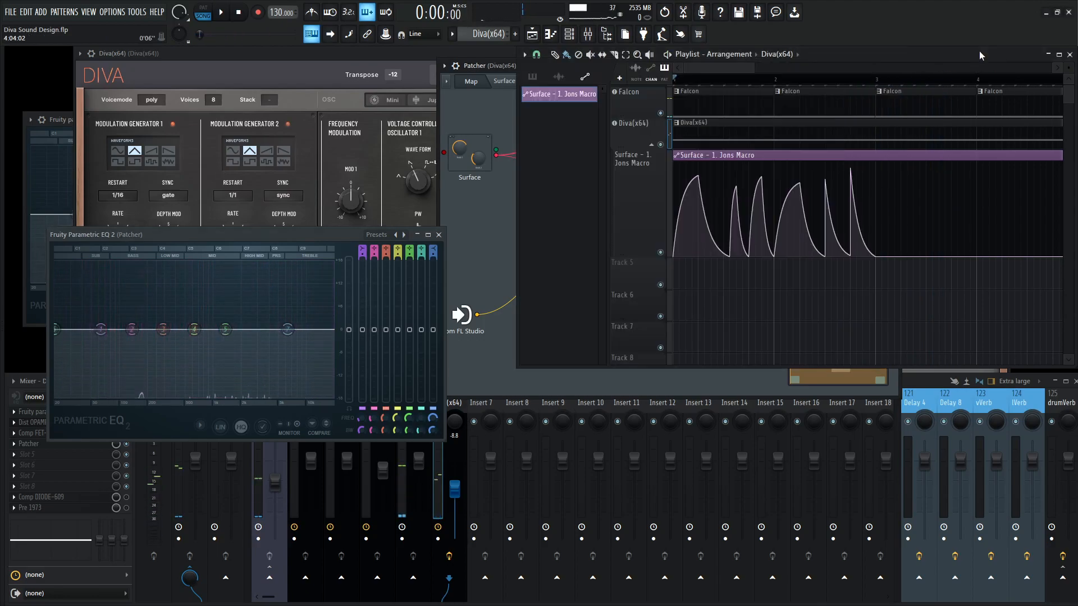
pyautogui.click(224, 11)
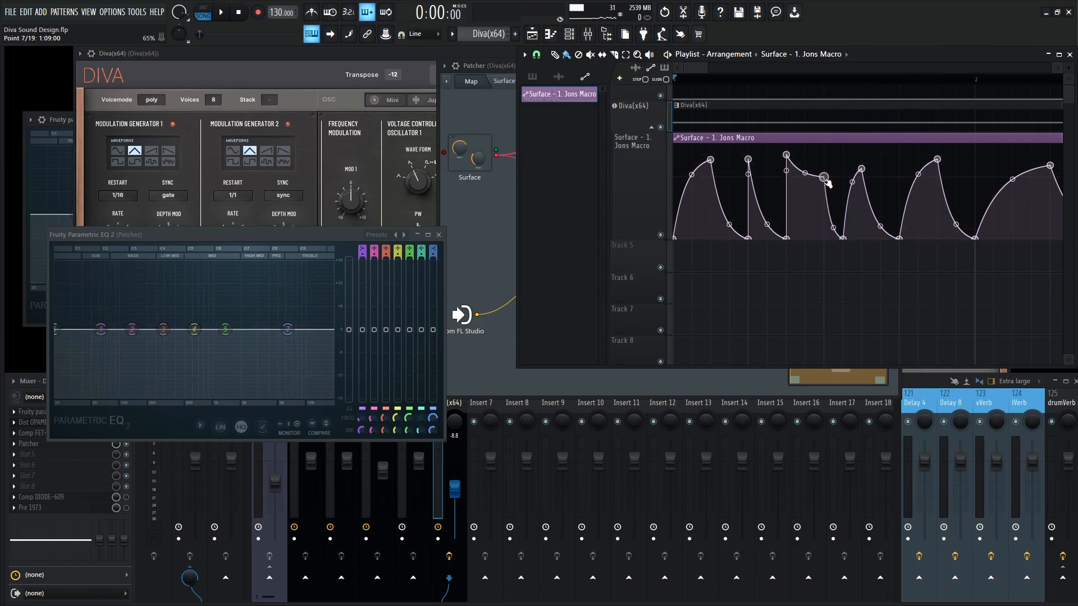
pyautogui.moveTo(823, 179); pyautogui.dragTo(855, 170)
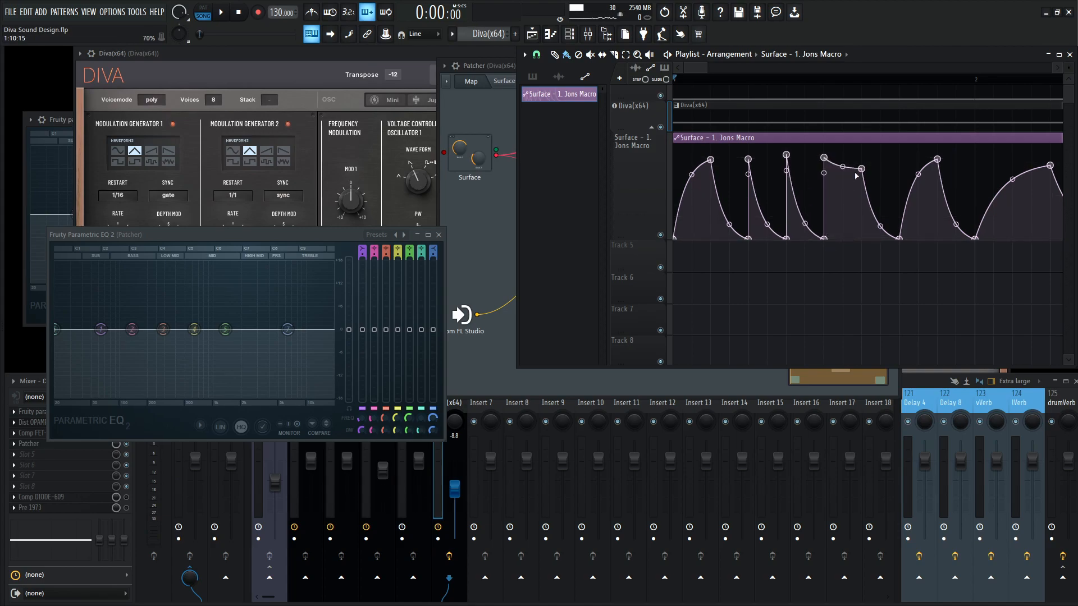